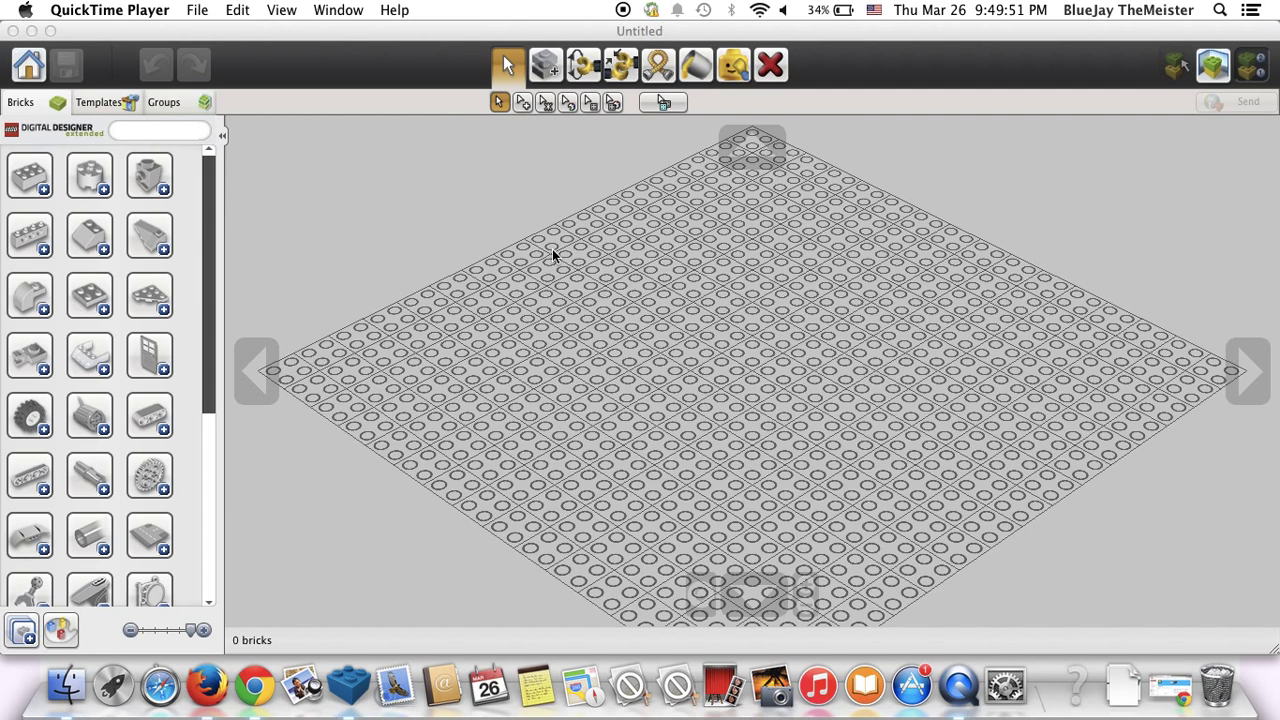
mouse_move(558, 122)
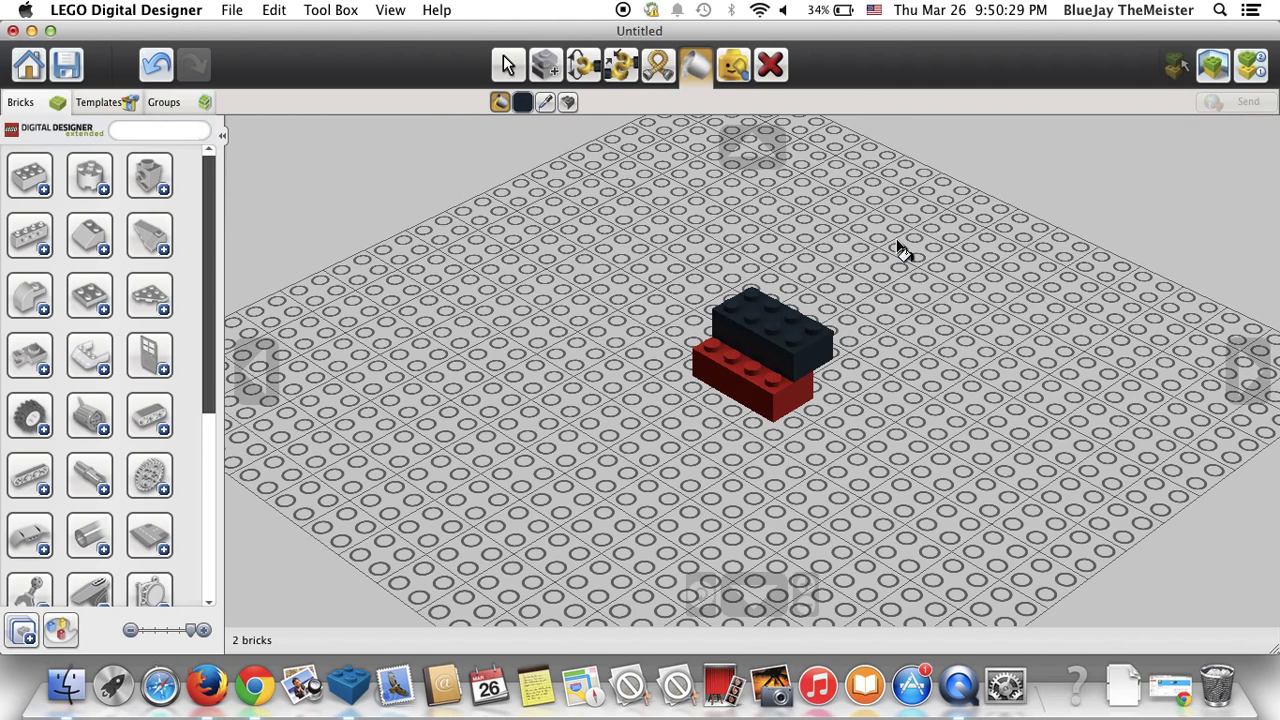
- Recolour the red brick black, add a third brick, and shift the top brick into a step
left_click(508, 65)
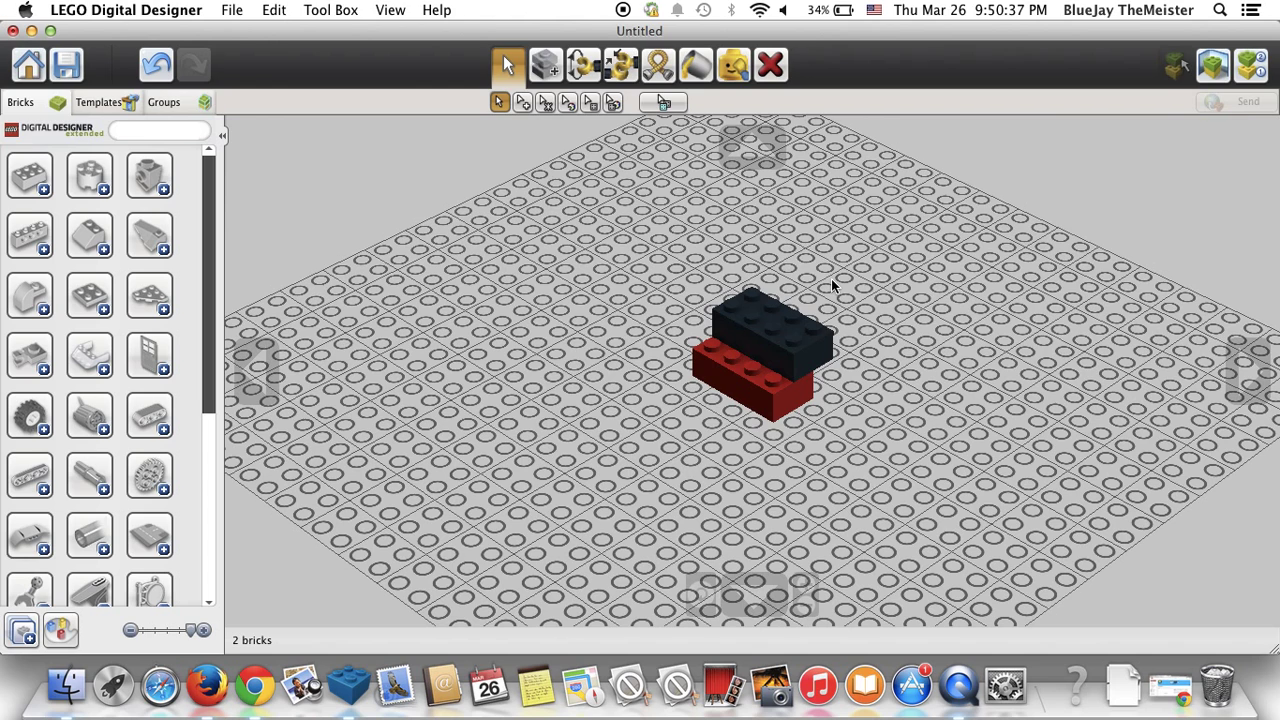
left_click(765, 330)
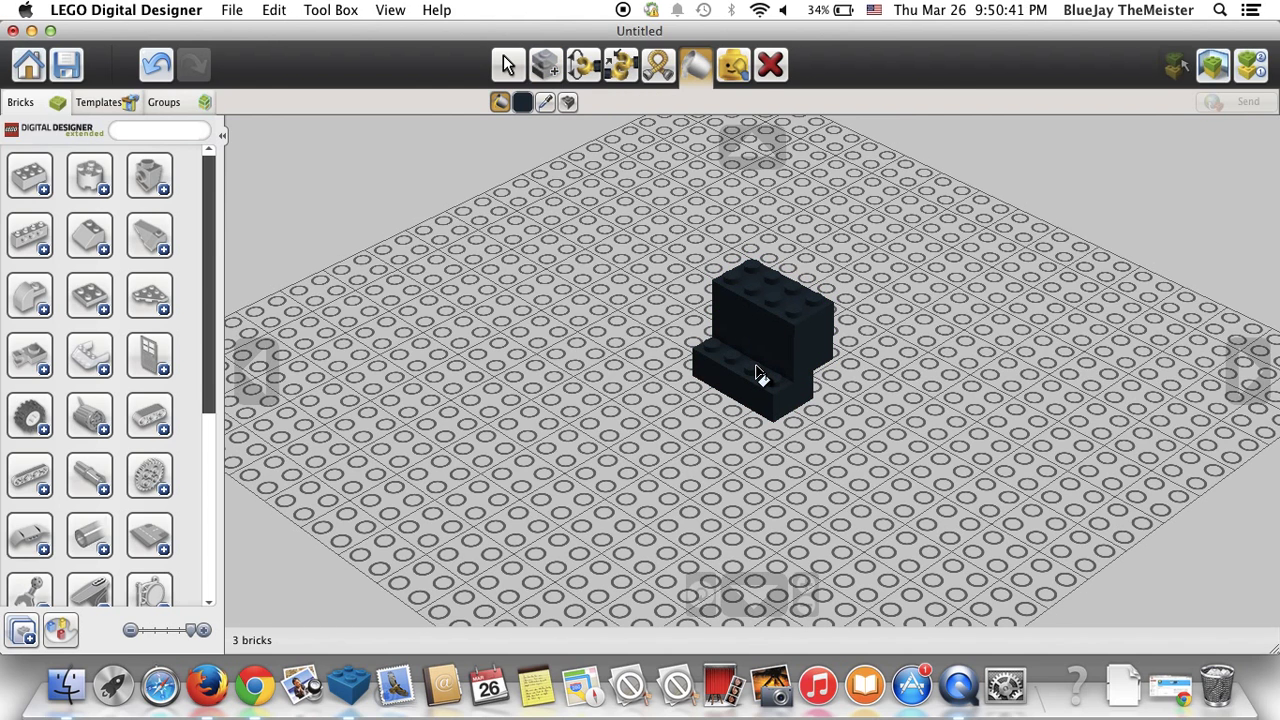
mouse_move(915, 305)
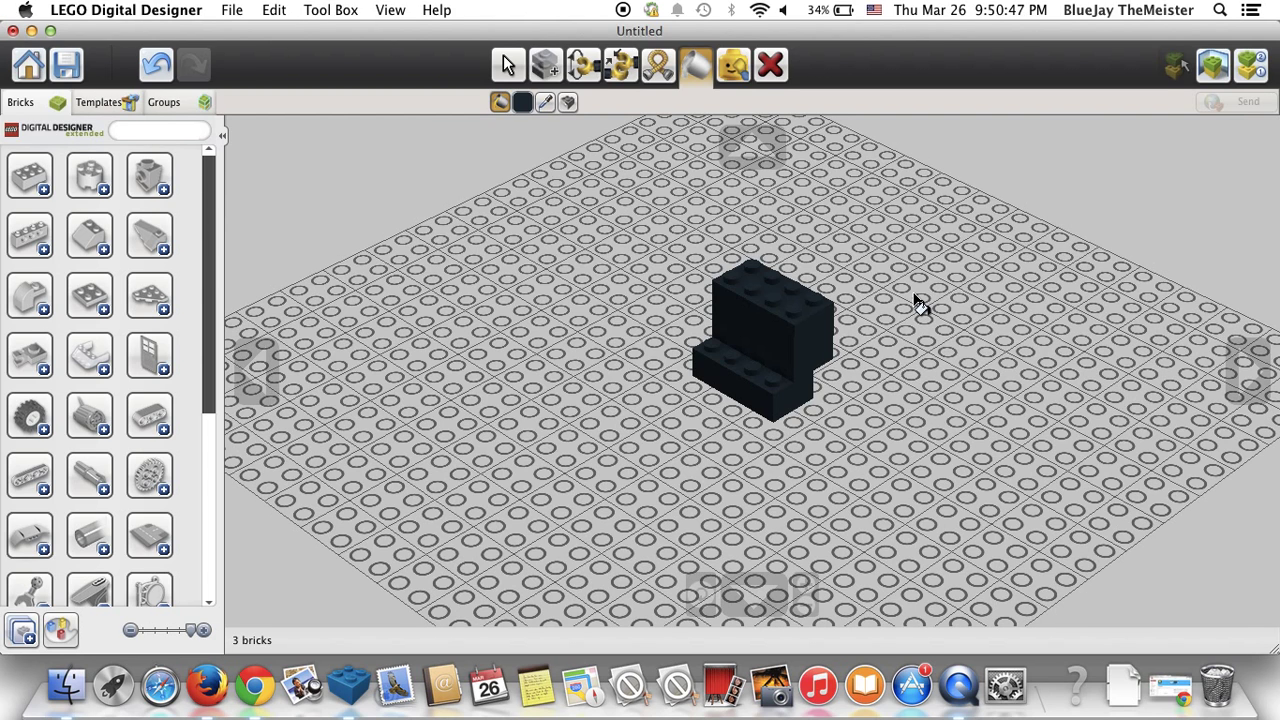
left_click(785, 300)
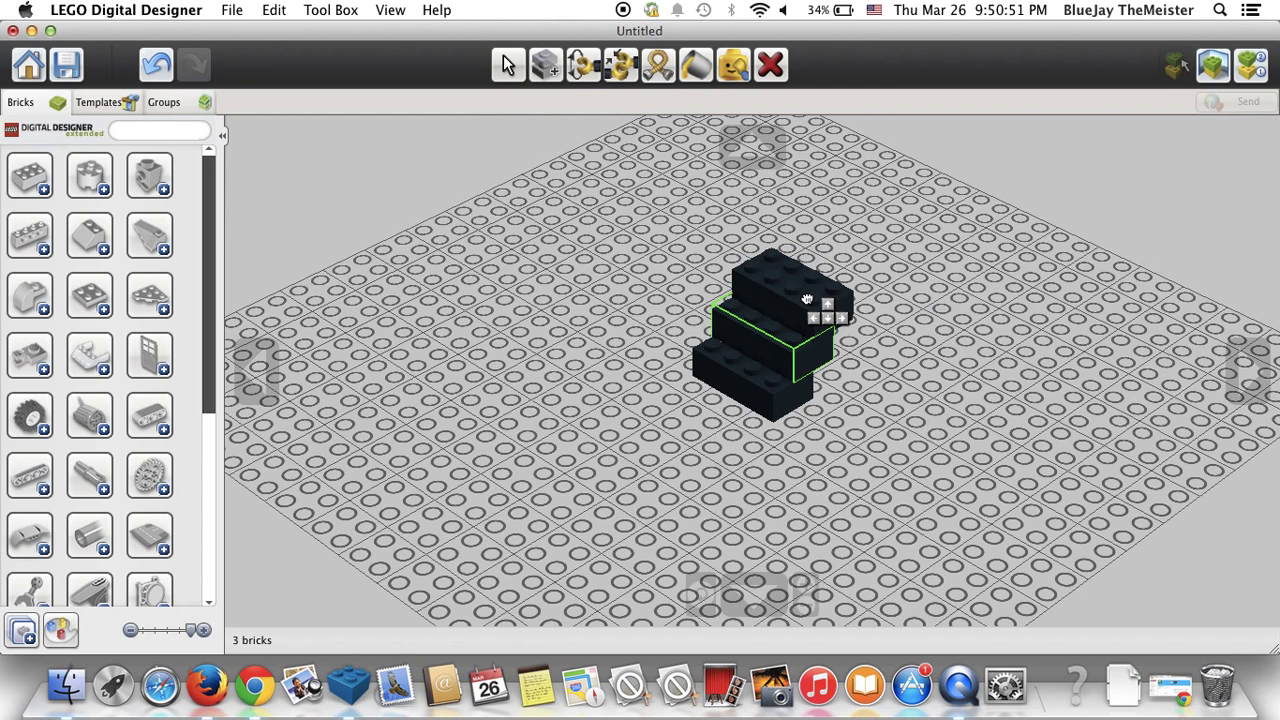
left_click(507, 64)
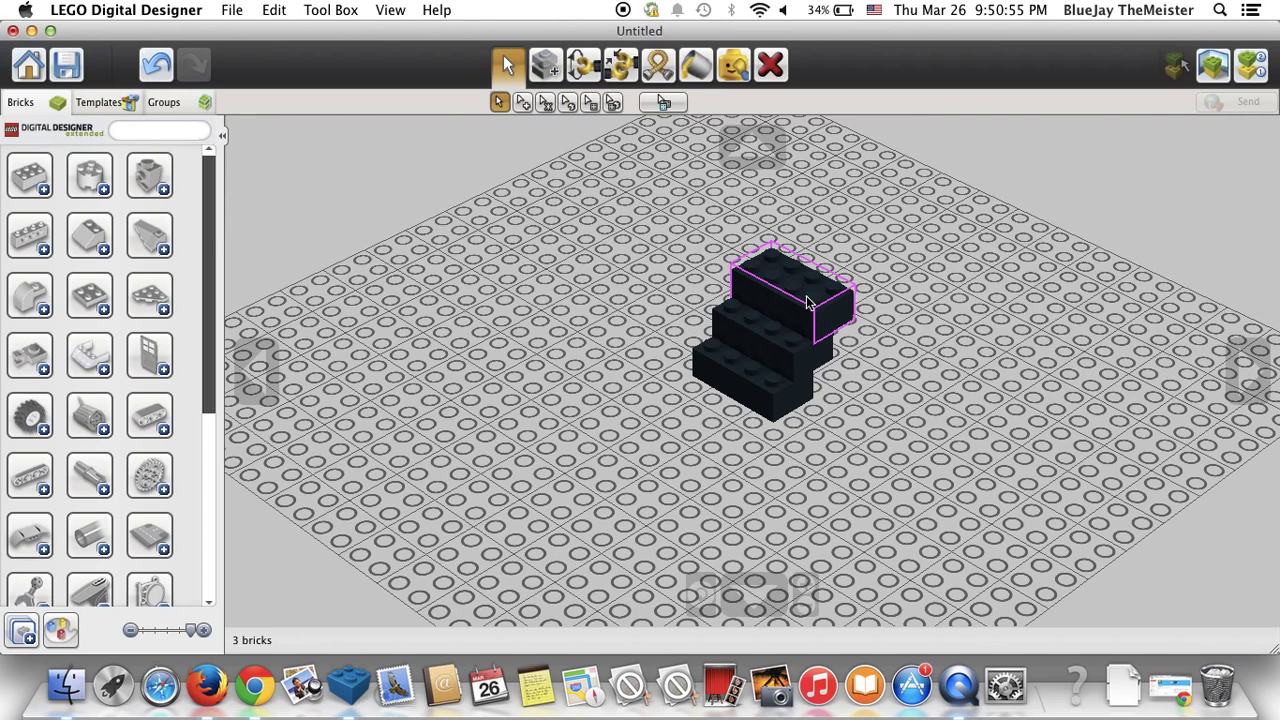
left_click(545, 64)
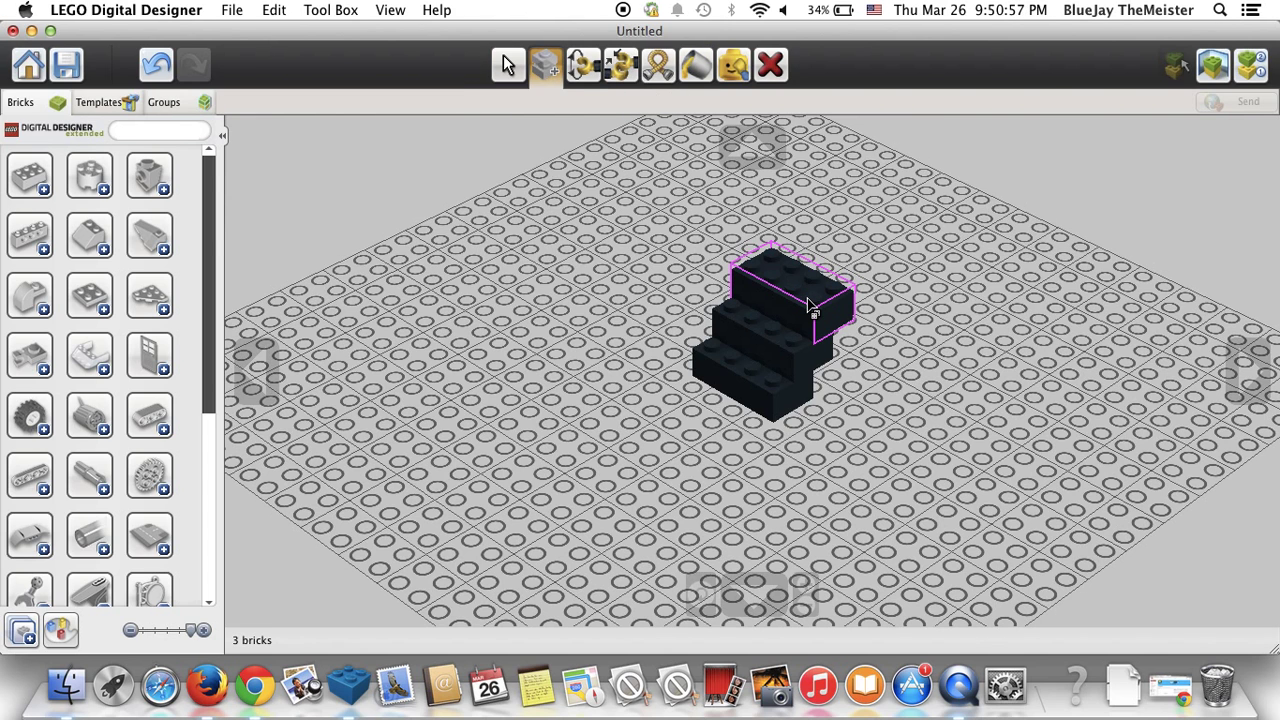
left_click(508, 64)
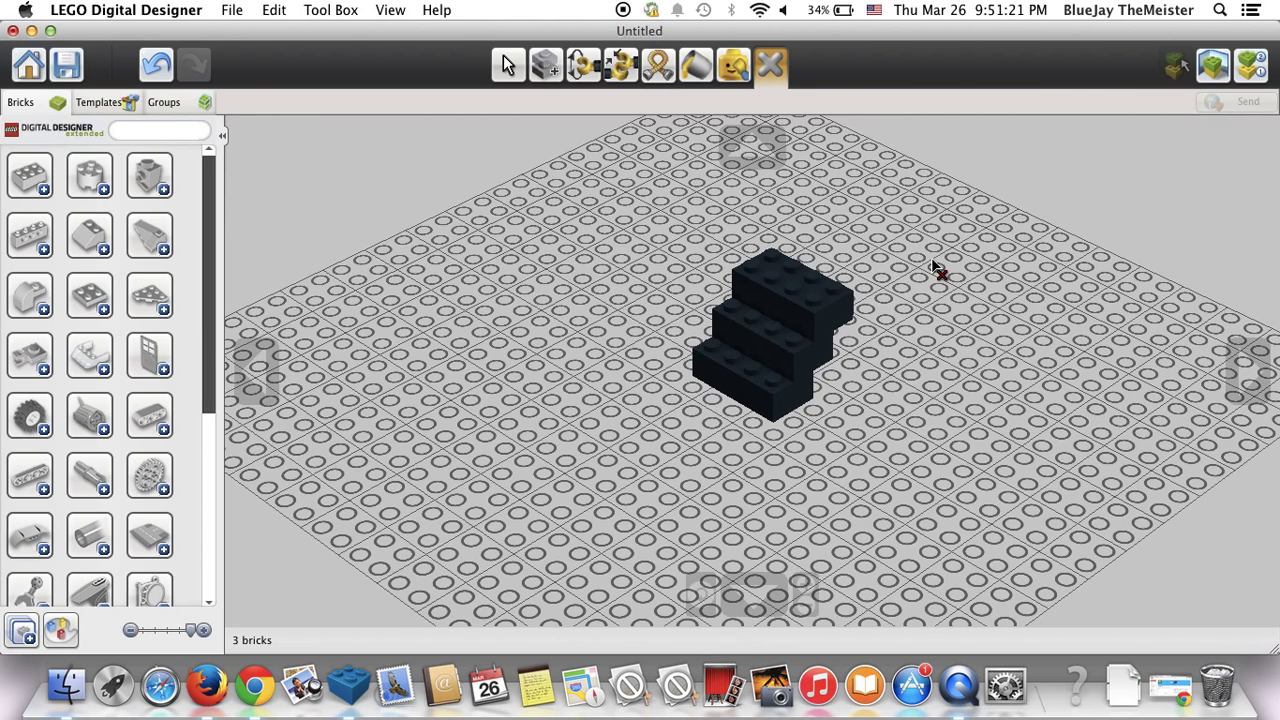
- Review the Hinge, Hinge Align and Hide tool shortcuts and delete the two upper bricks
left_click(658, 65)
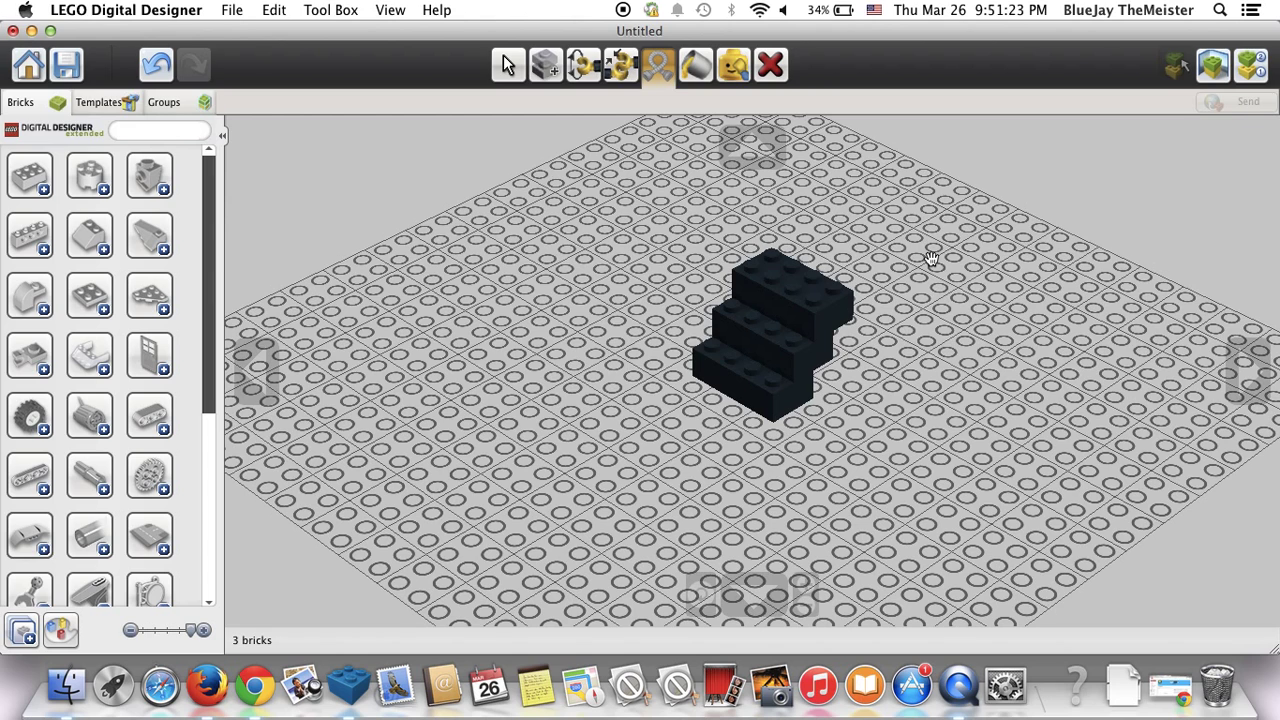
left_click(584, 65)
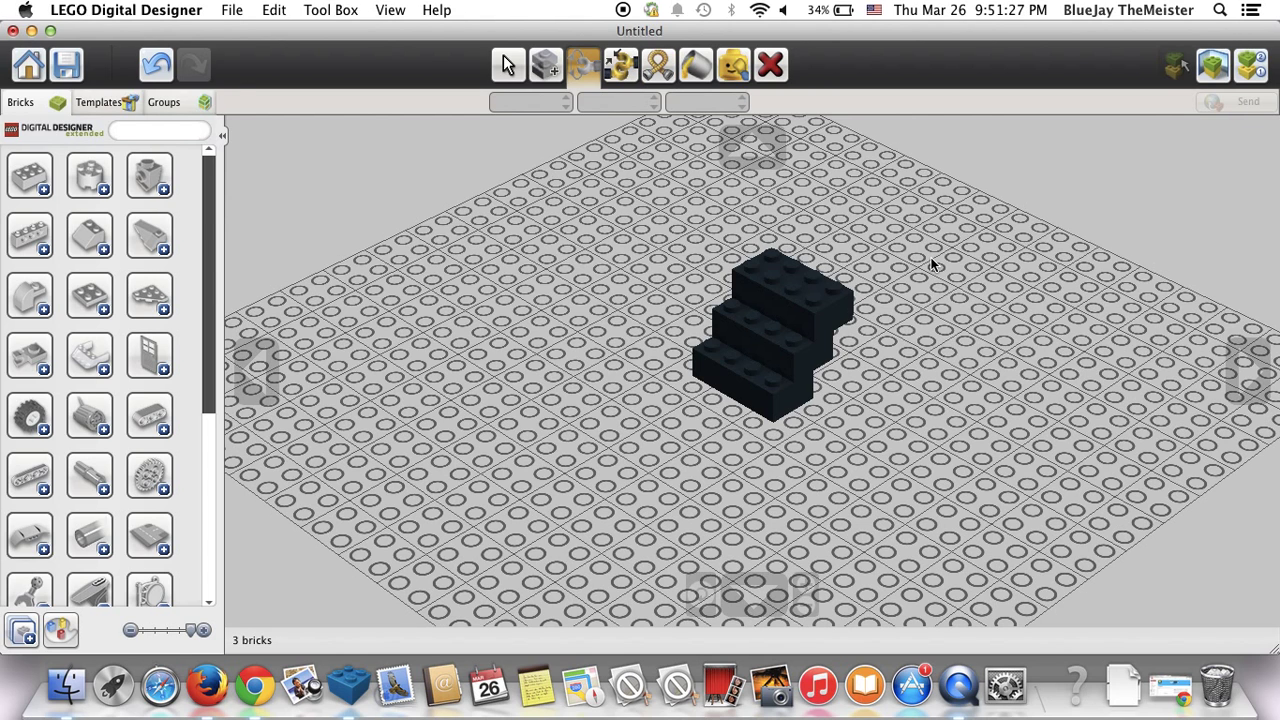
mouse_move(620, 65)
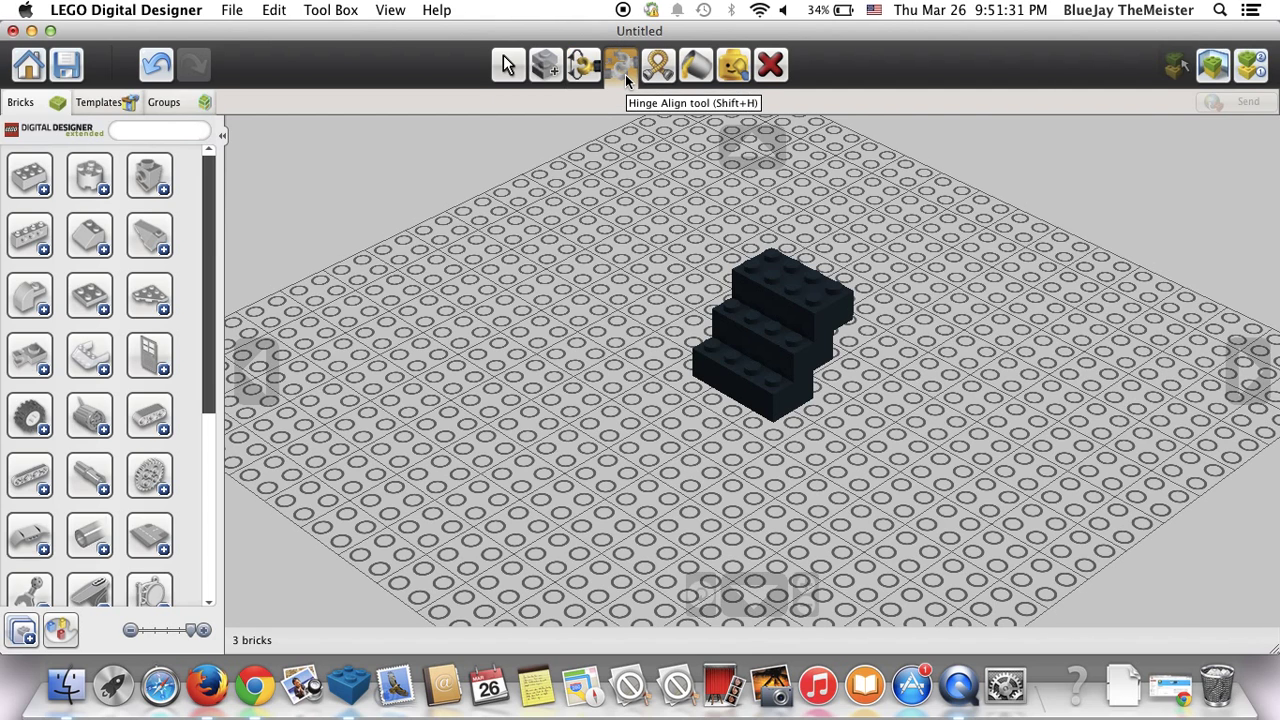
mouse_move(558, 65)
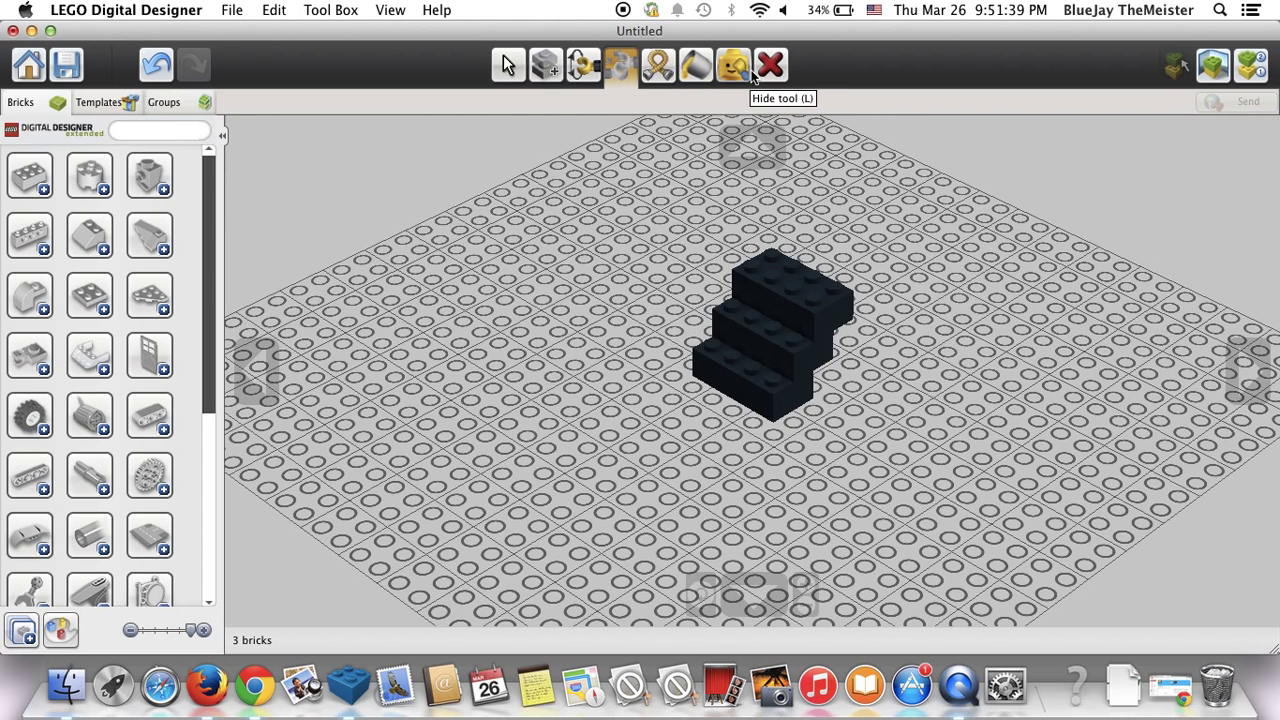
mouse_move(735, 70)
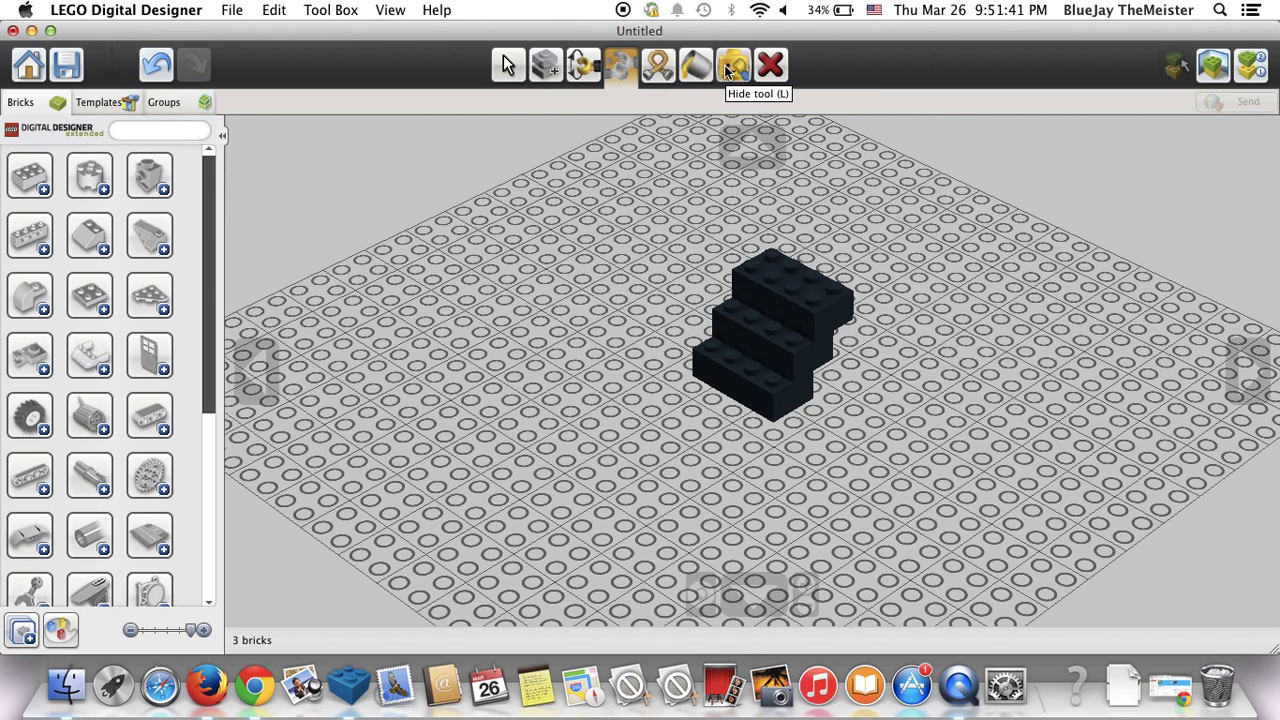
mouse_move(590, 195)
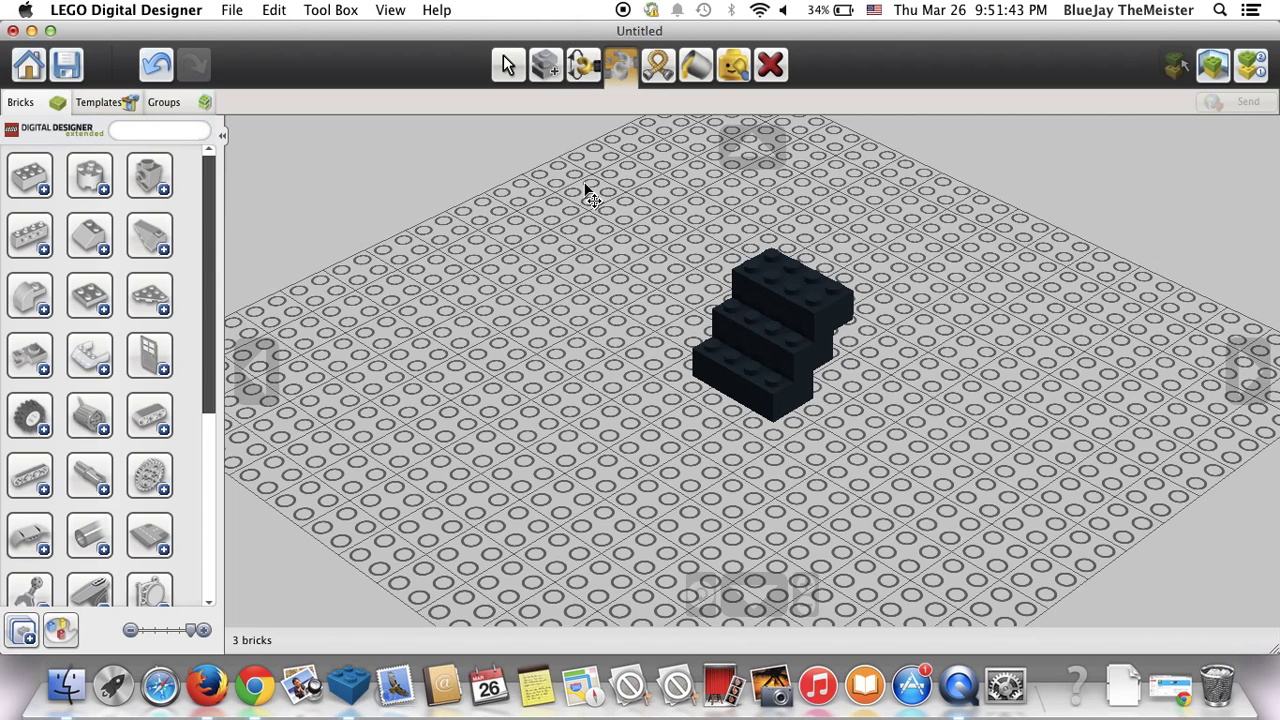
left_click(620, 65)
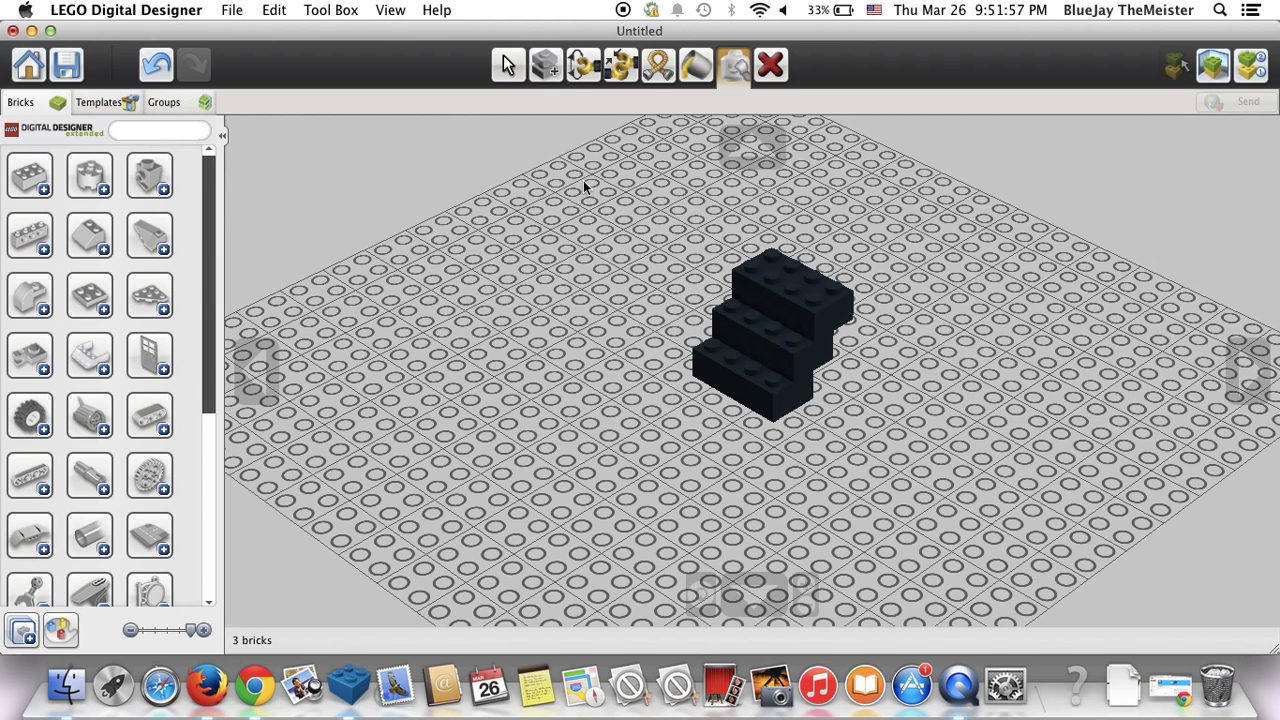
mouse_move(590, 195)
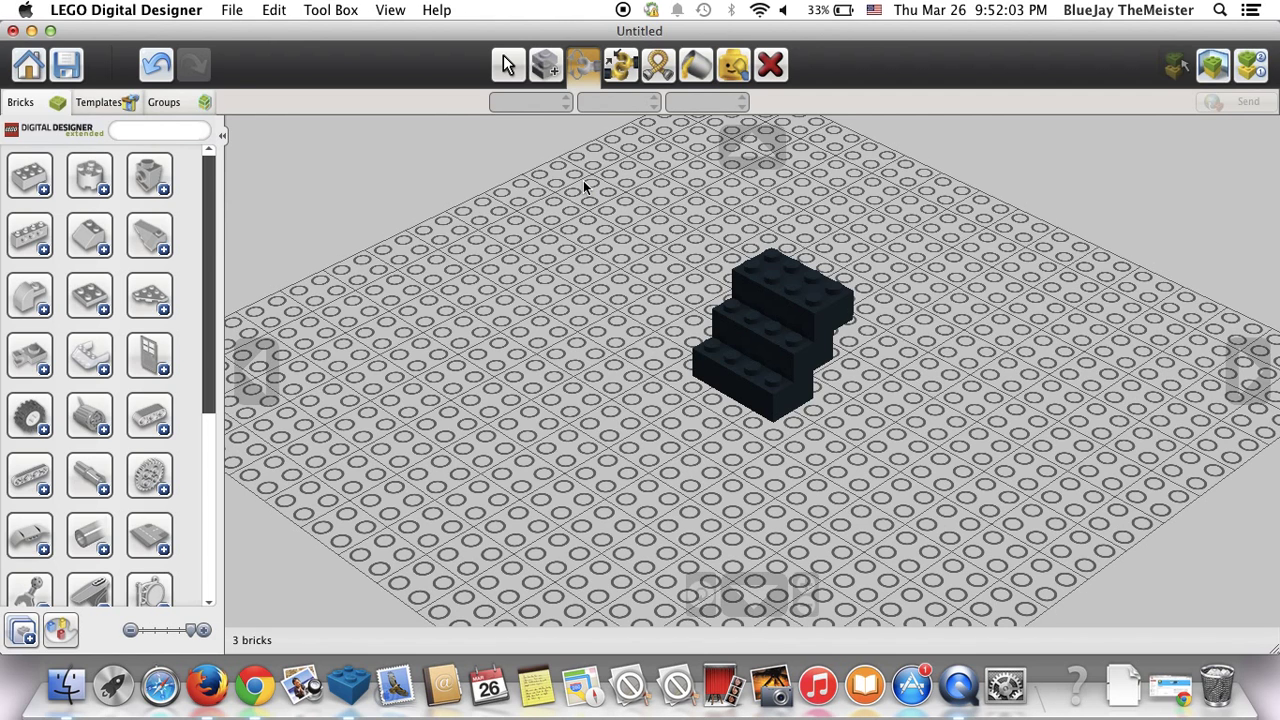
left_click(658, 65)
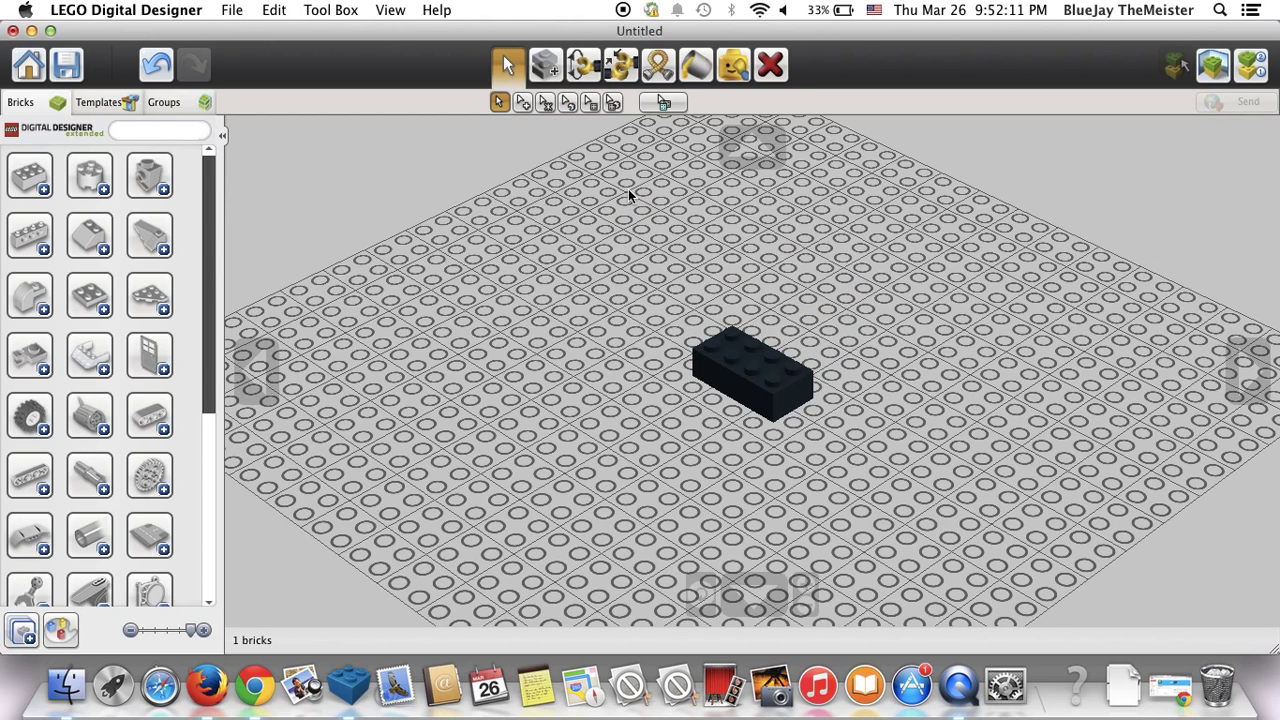
- Clone the black 2x4 brick and place the copy on top, offset by two studs
left_click(507, 65)
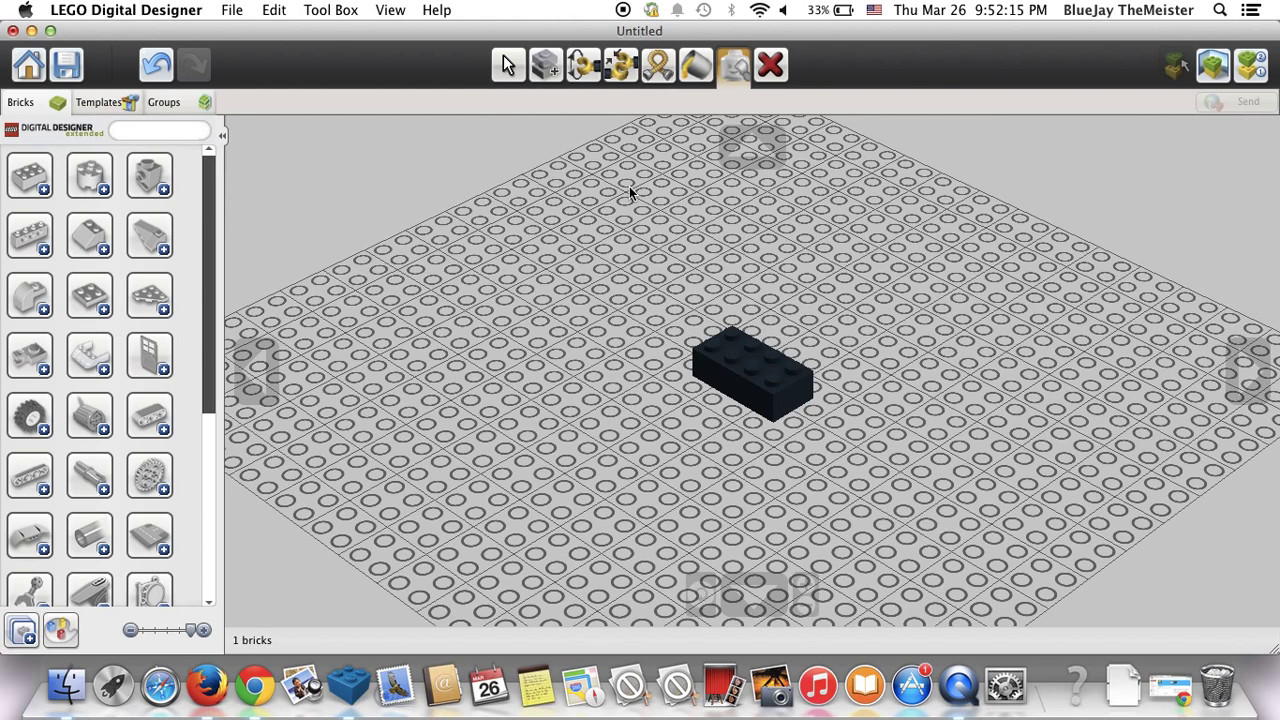
left_click(545, 64)
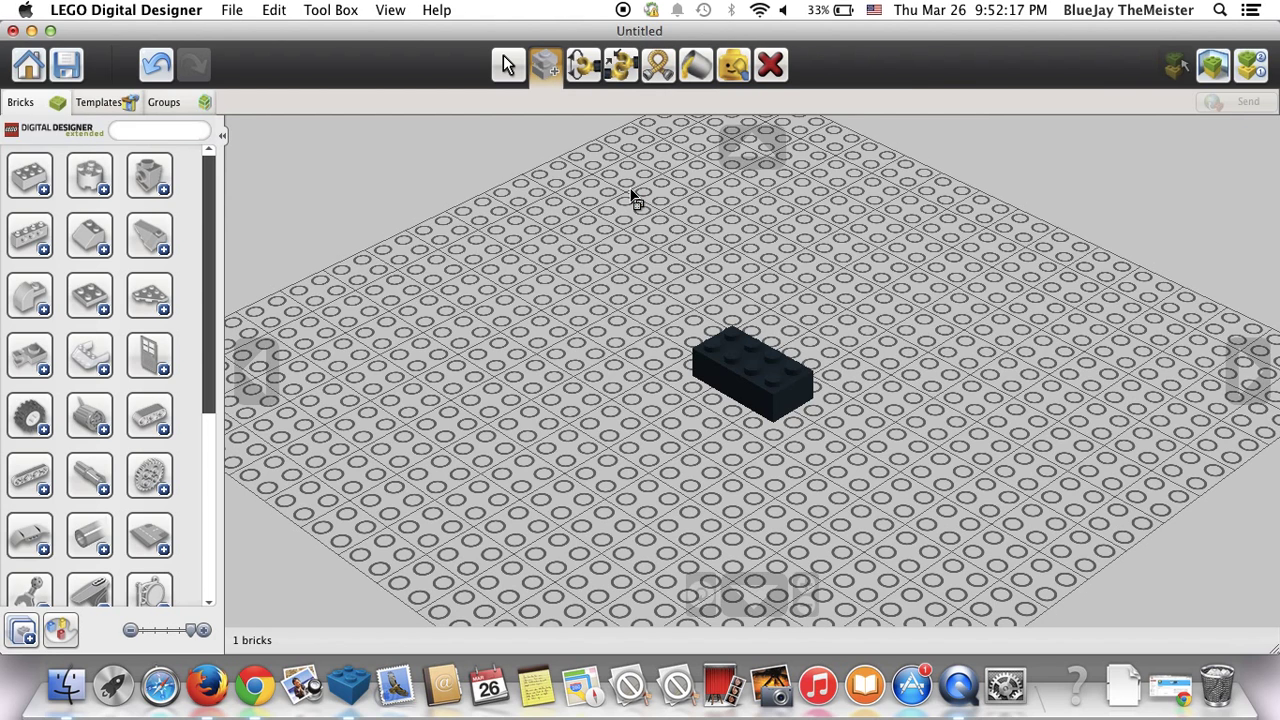
left_click(620, 65)
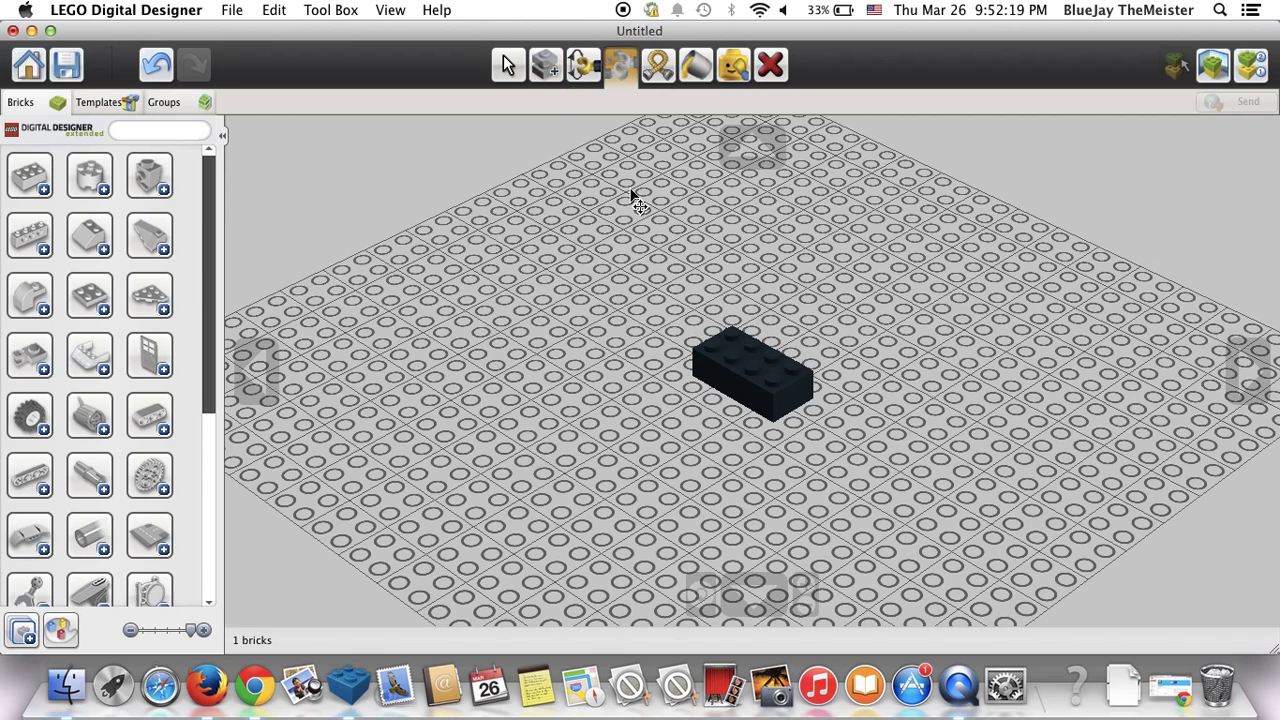
left_click(508, 64)
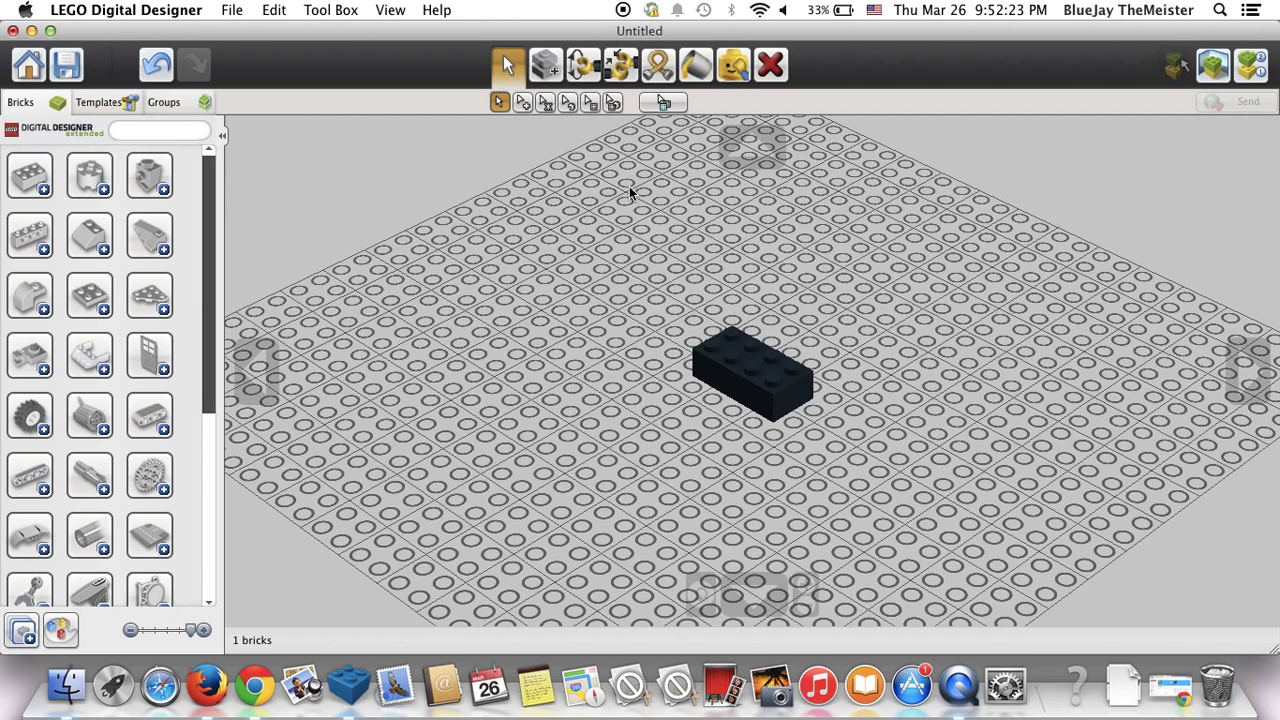
mouse_move(520, 102)
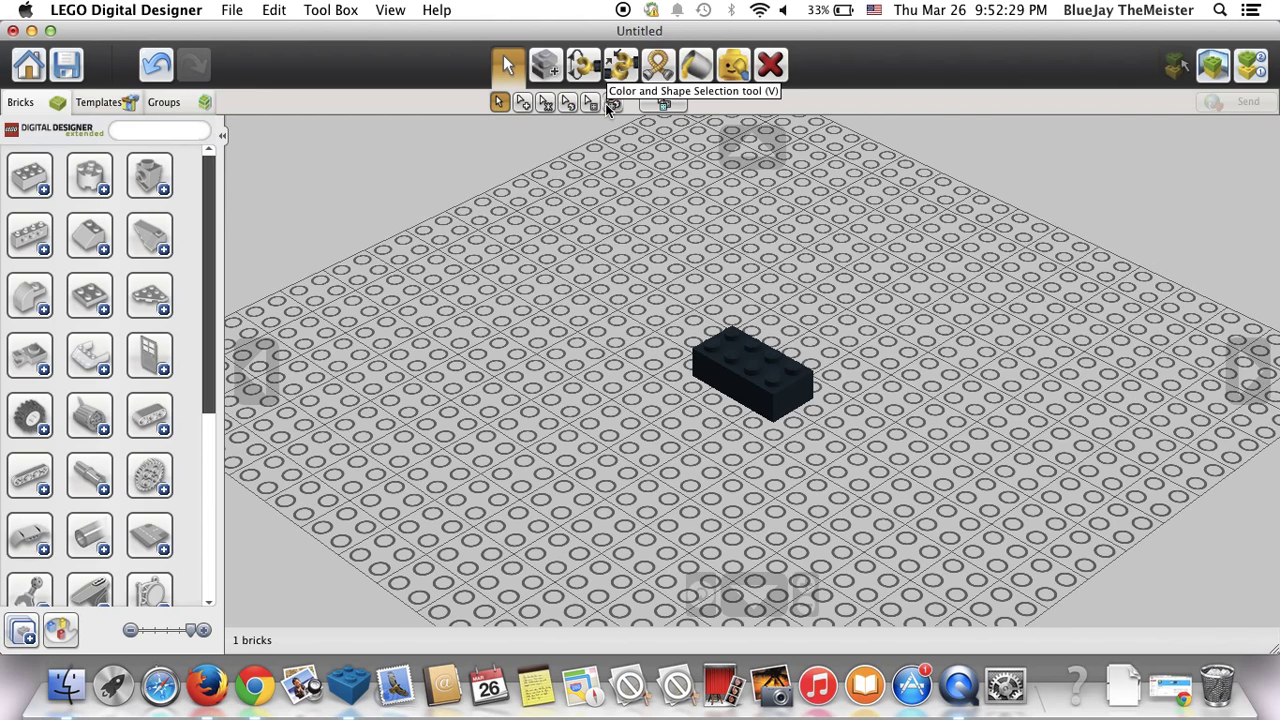
mouse_move(632, 222)
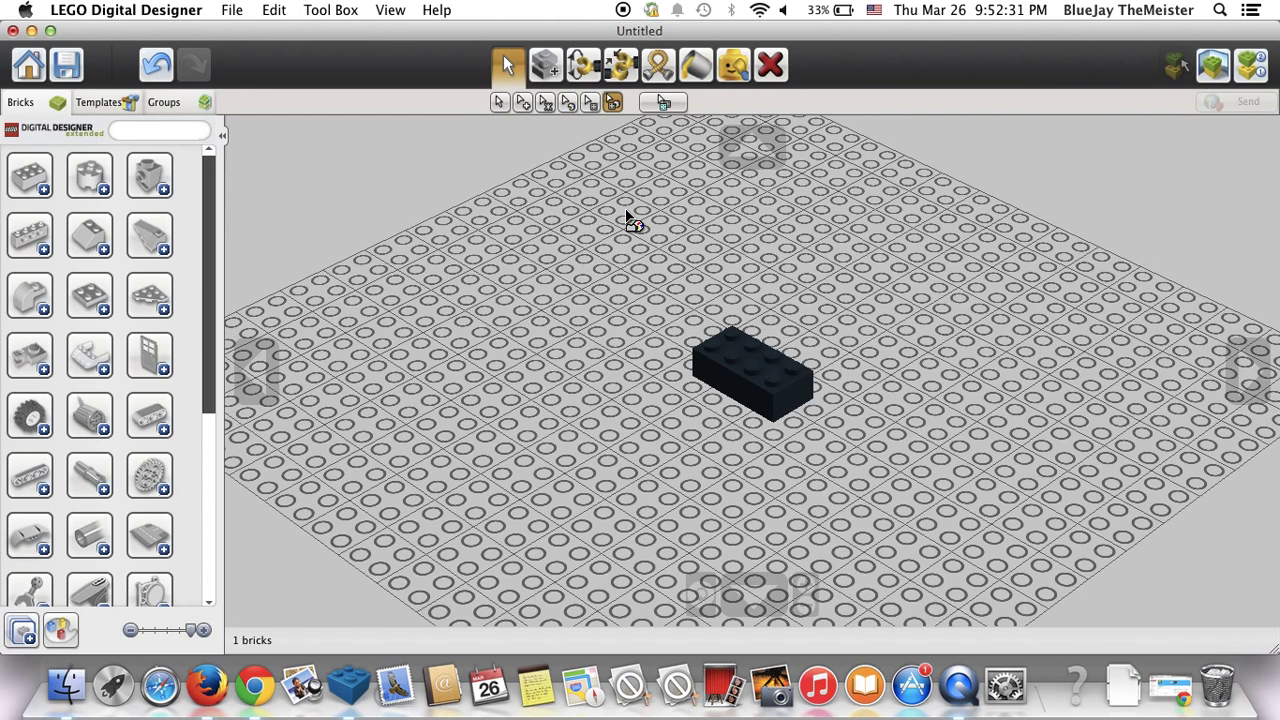
left_click(750, 375)
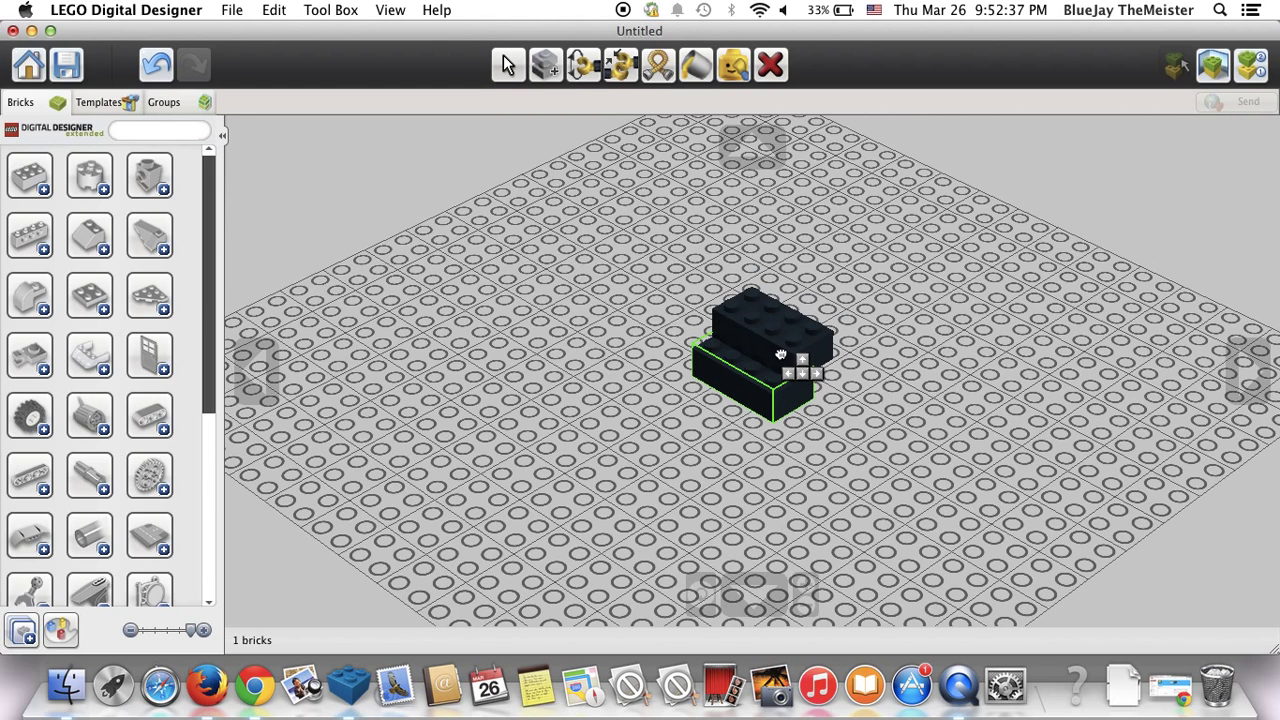
left_click(508, 64)
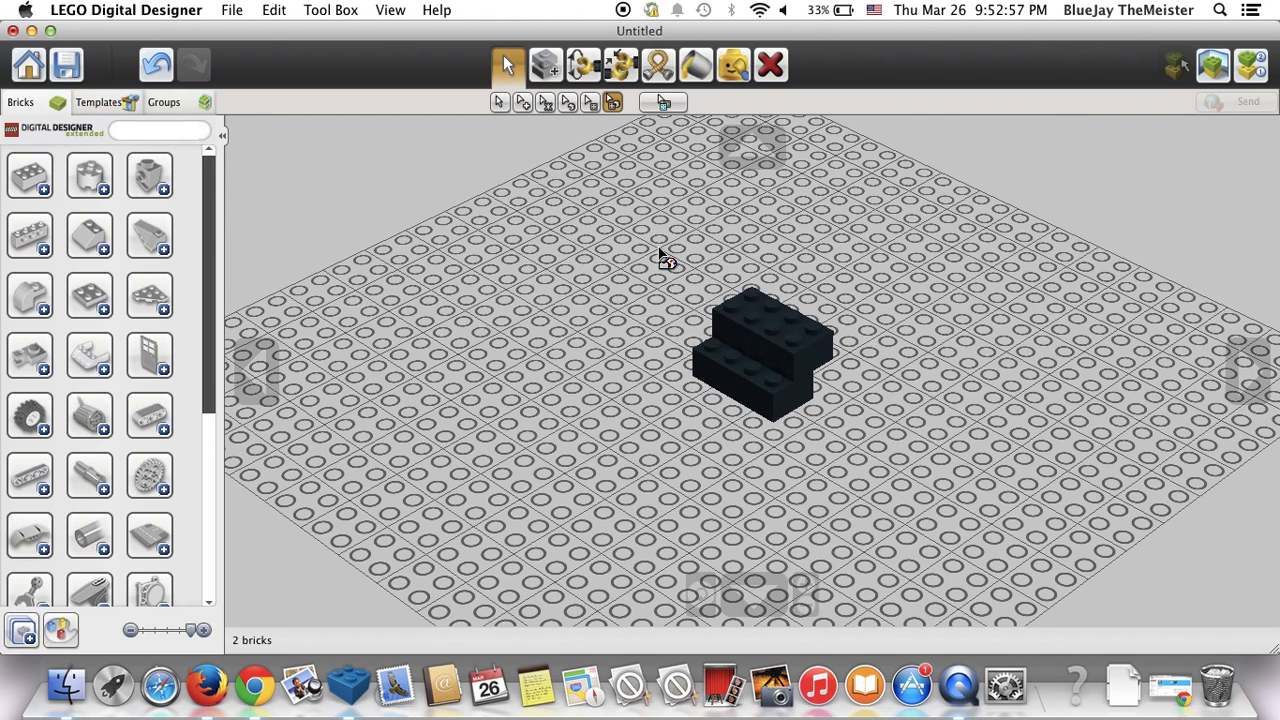
left_click(255, 685)
type("num")
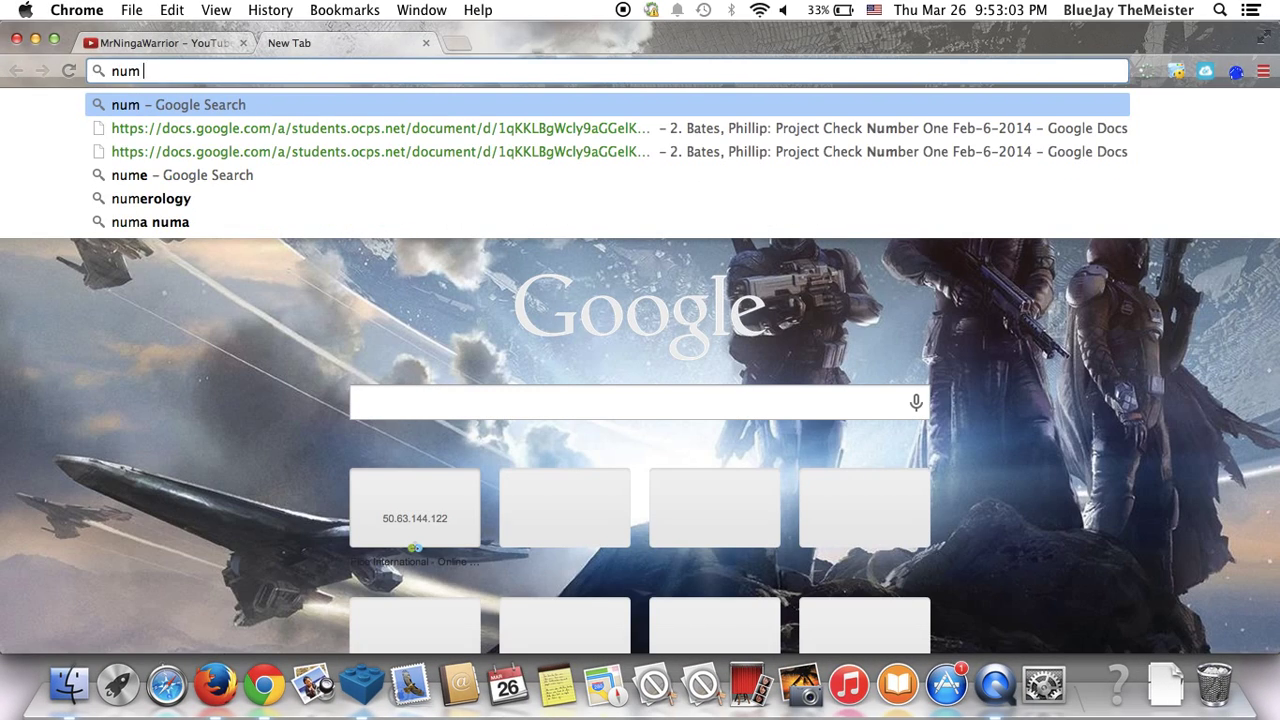
- Search Chrome images for 'numpad' and open the Microsoft number pad's Amazon page
type("pang menu")
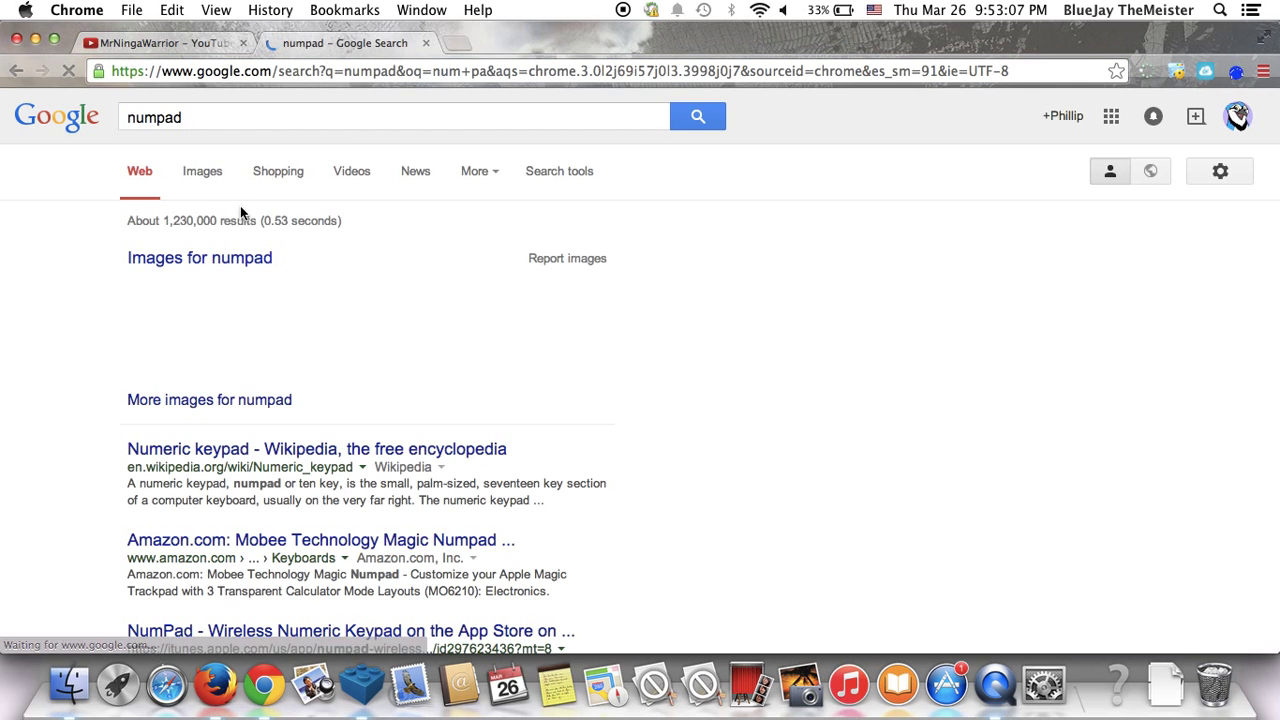
left_click(202, 171)
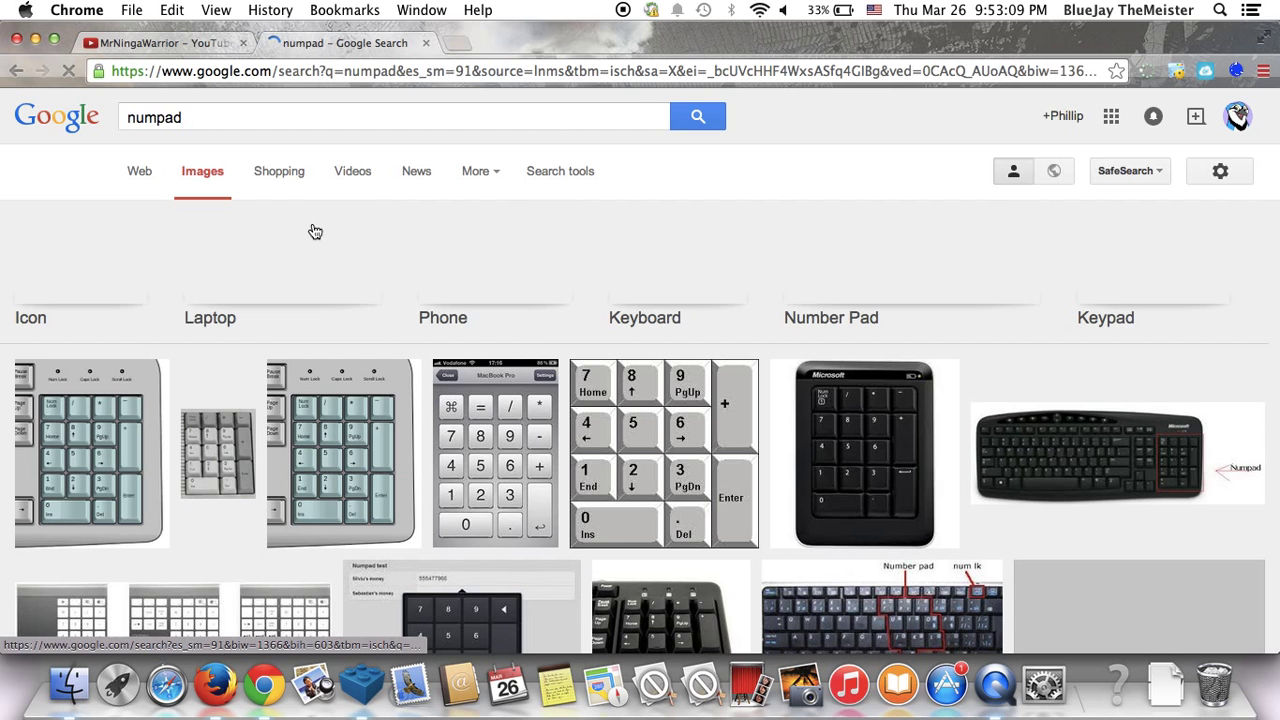
left_click(1117, 452)
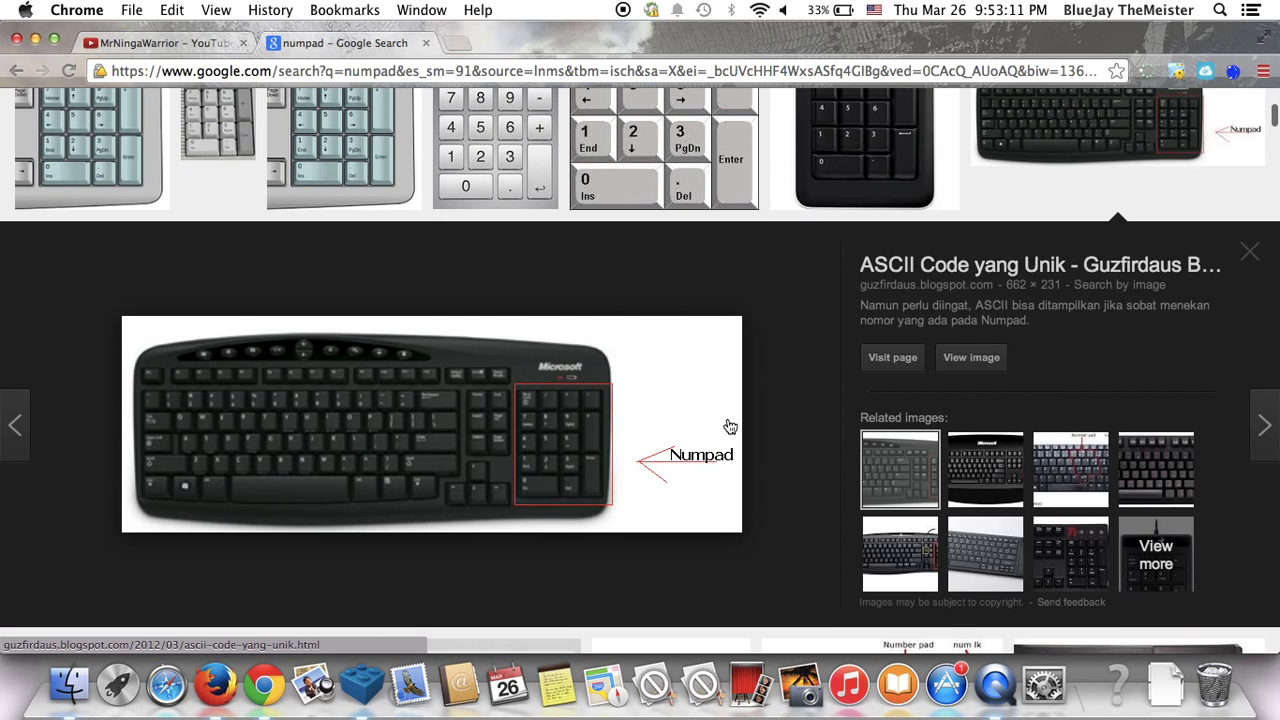
mouse_move(580, 418)
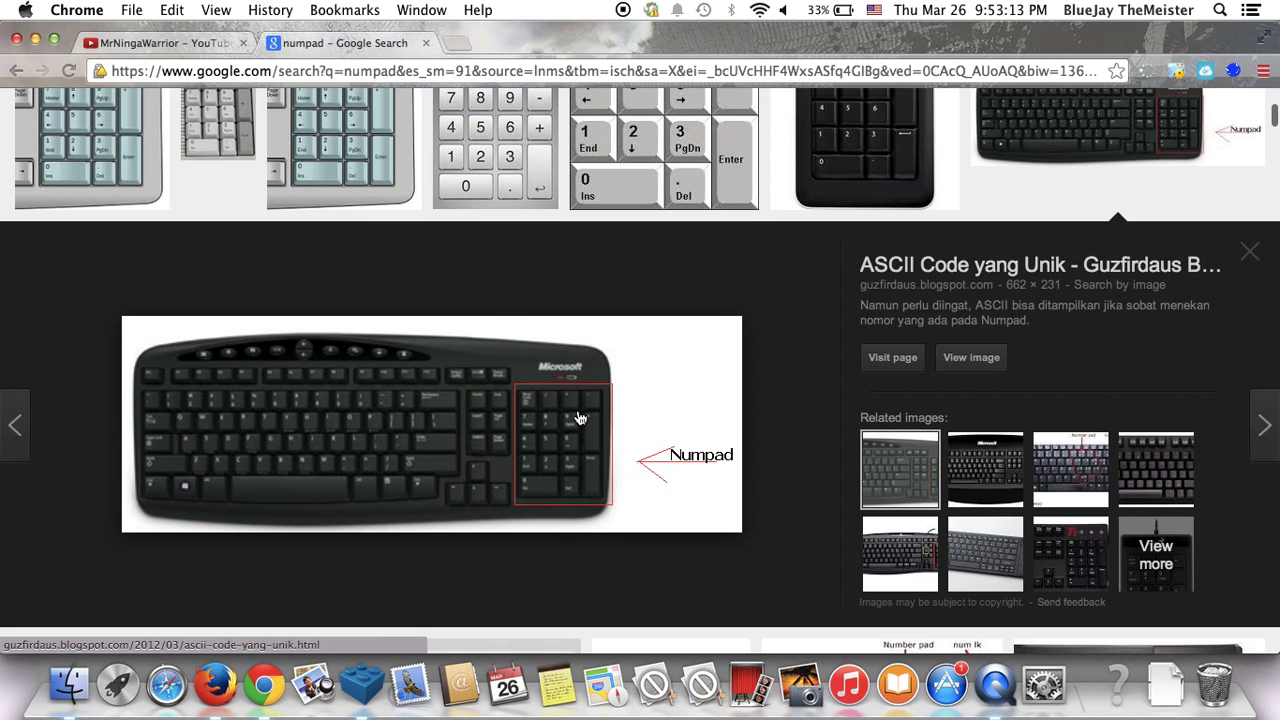
left_click(864, 147)
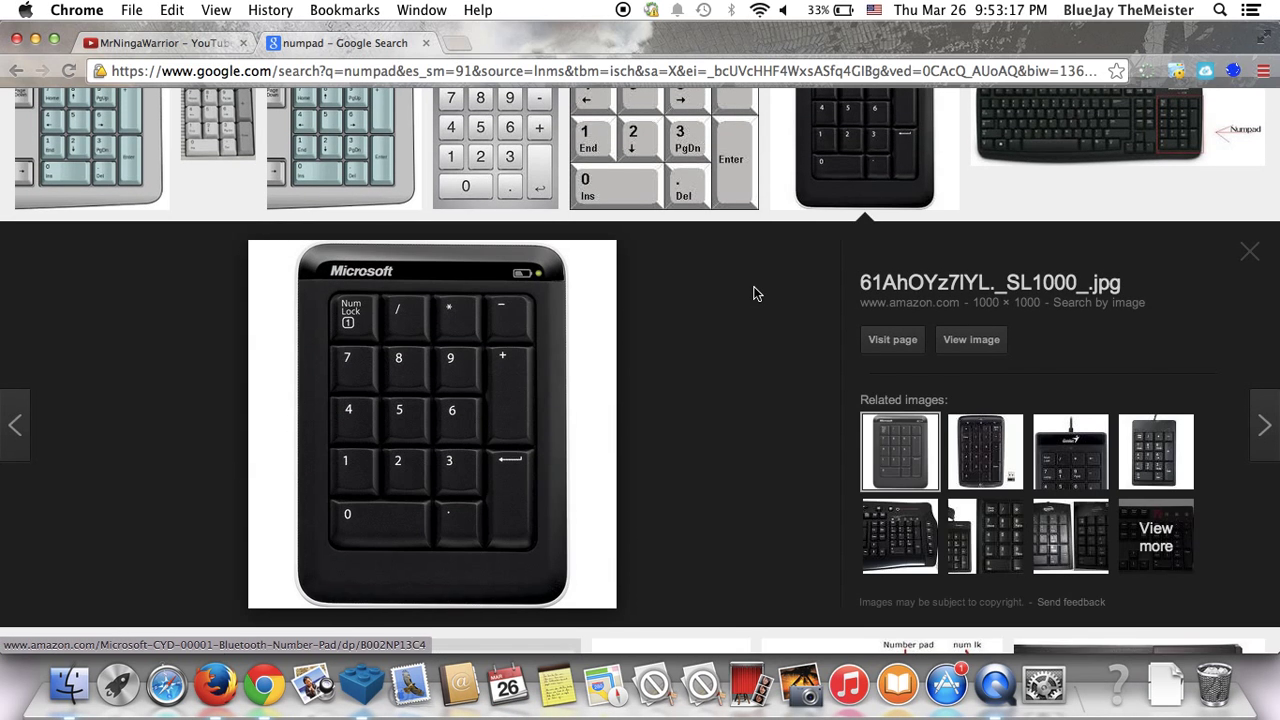
left_click(891, 339)
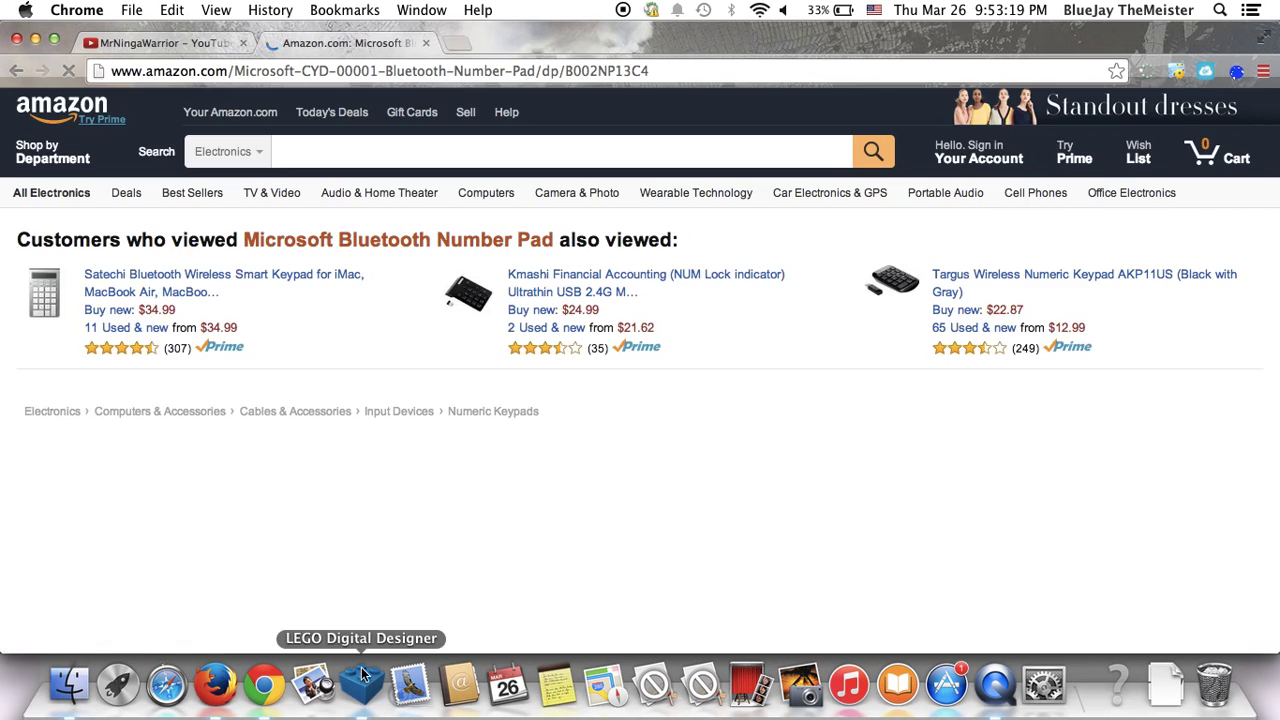
left_click(360, 685)
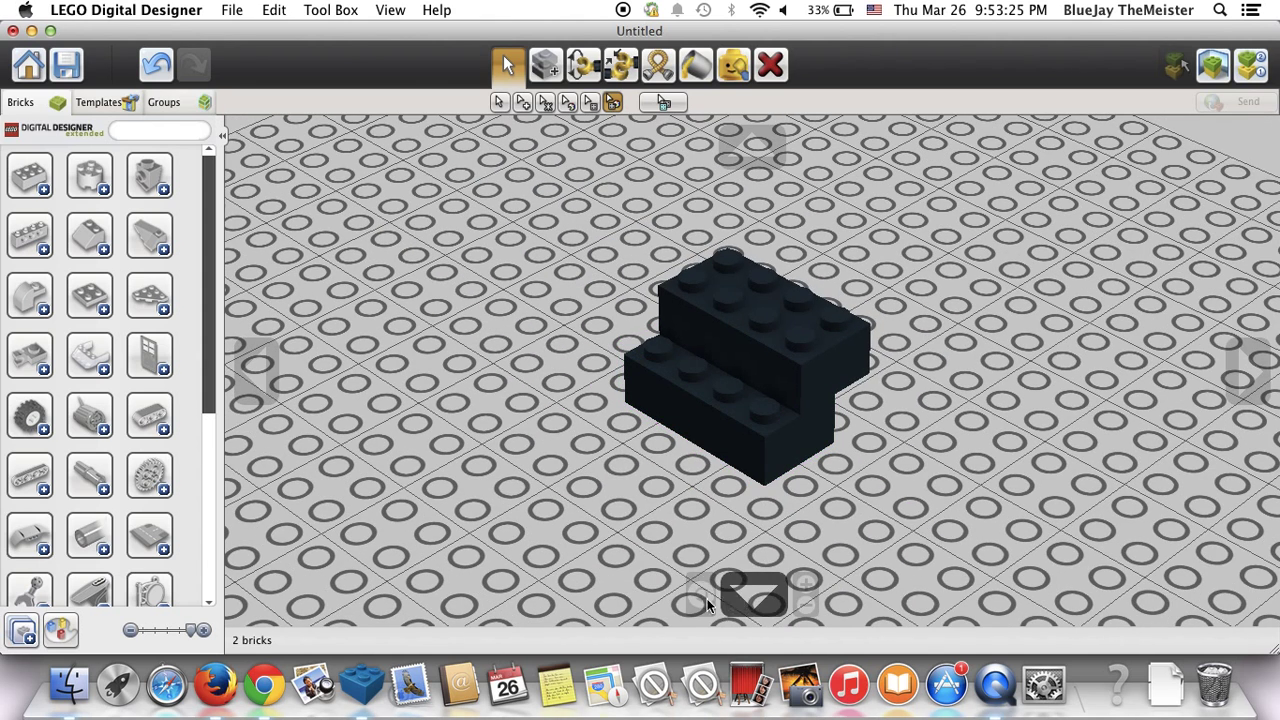
mouse_move(547, 540)
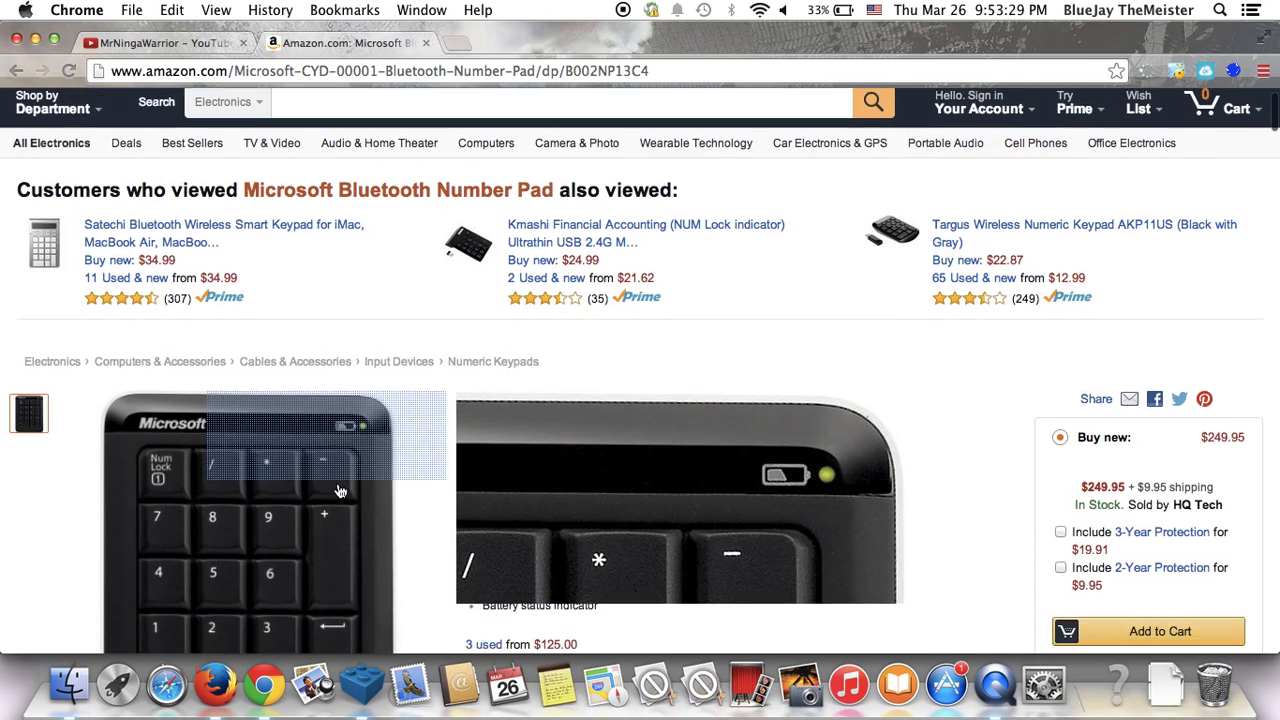
- Scroll down the Microsoft Bluetooth Number Pad listing on Amazon
scroll("down", 3)
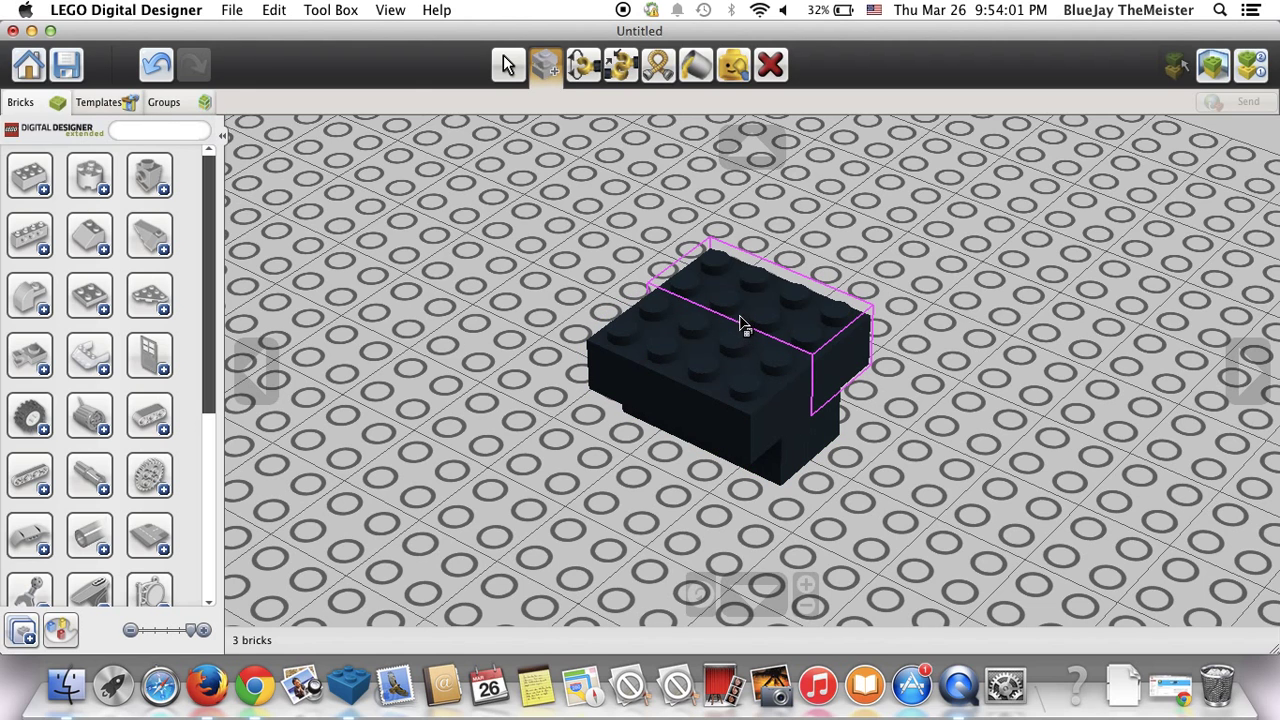
- Paint the stacked 2x4 bricks Dark Red, then return to single-brick selection
left_click(697, 65)
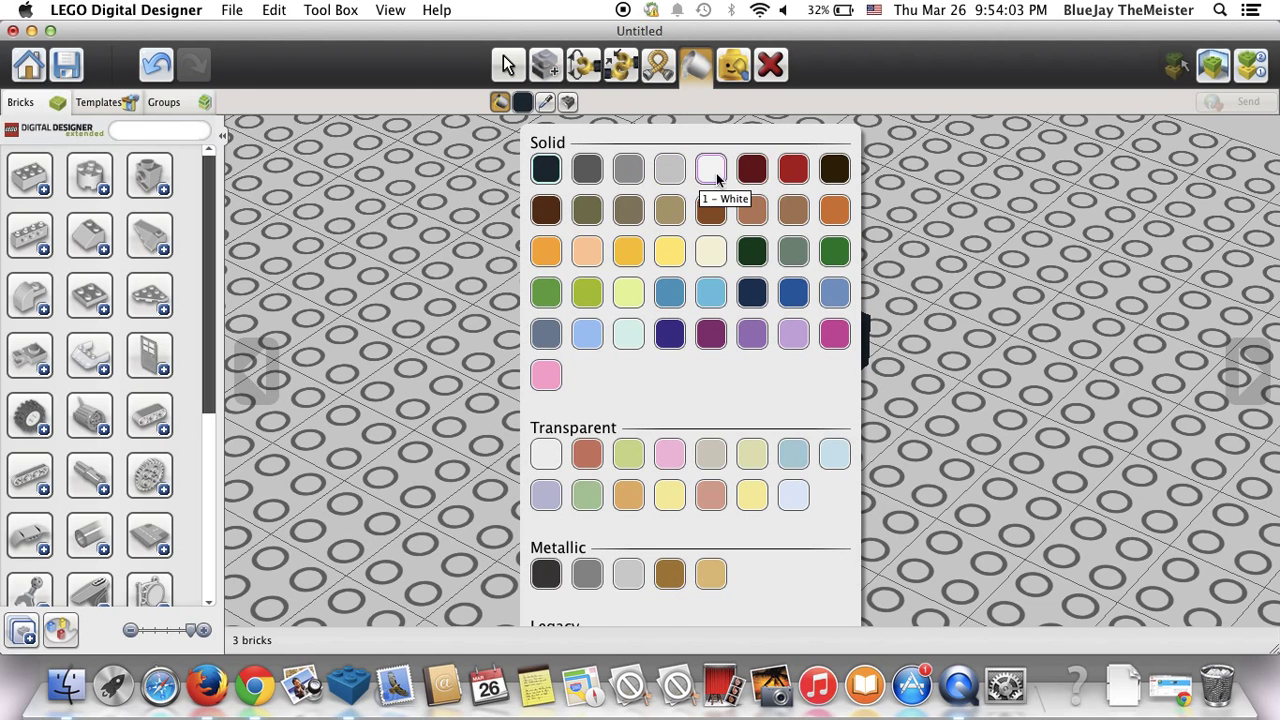
left_click(710, 168)
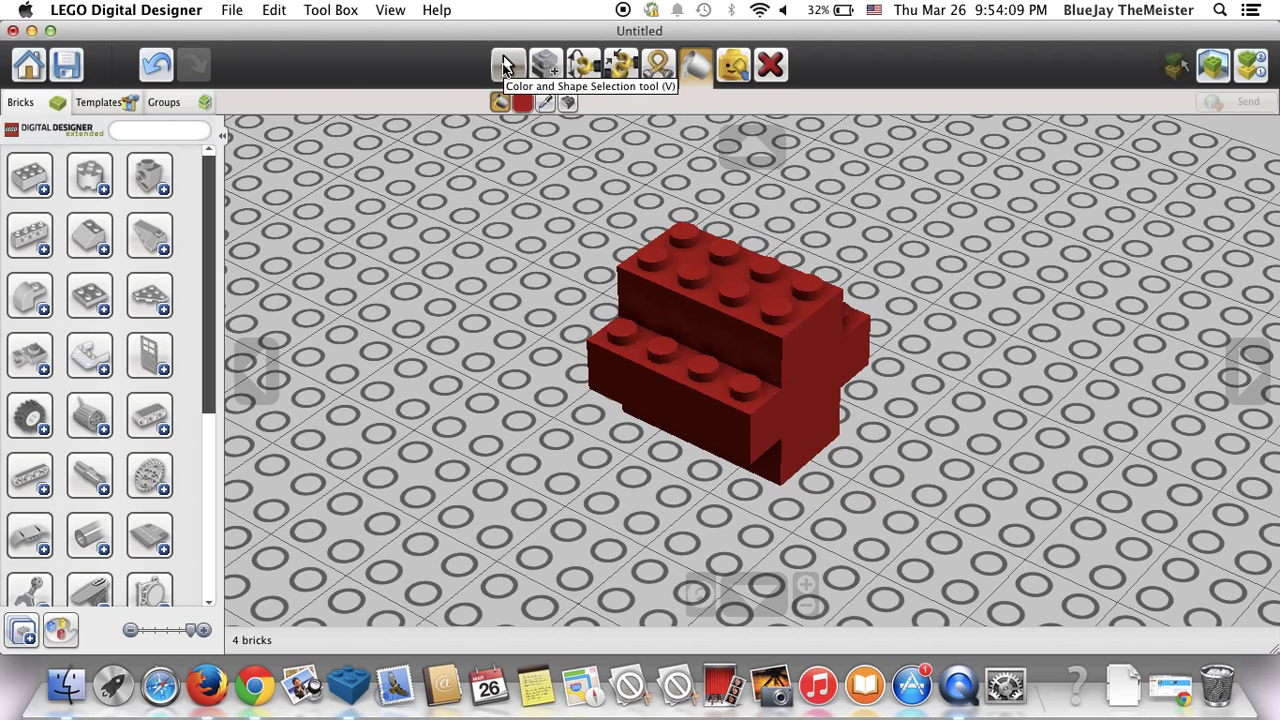
left_click(507, 64)
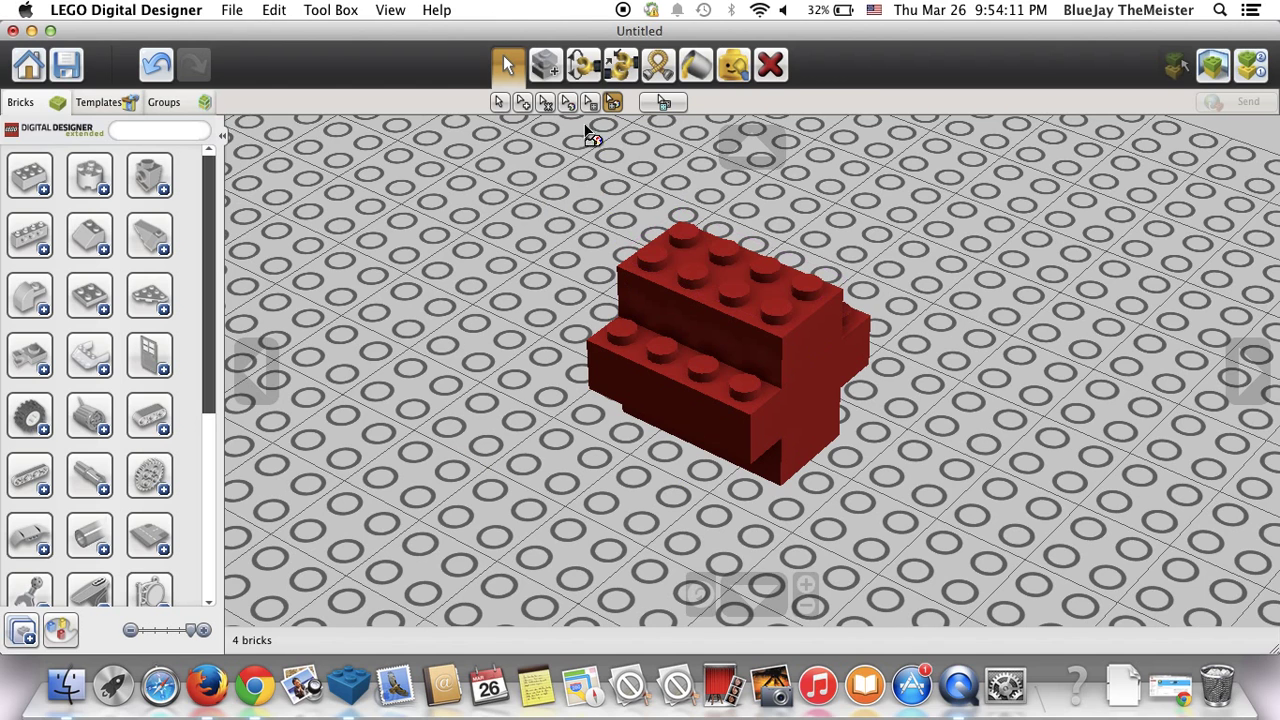
left_click(695, 280)
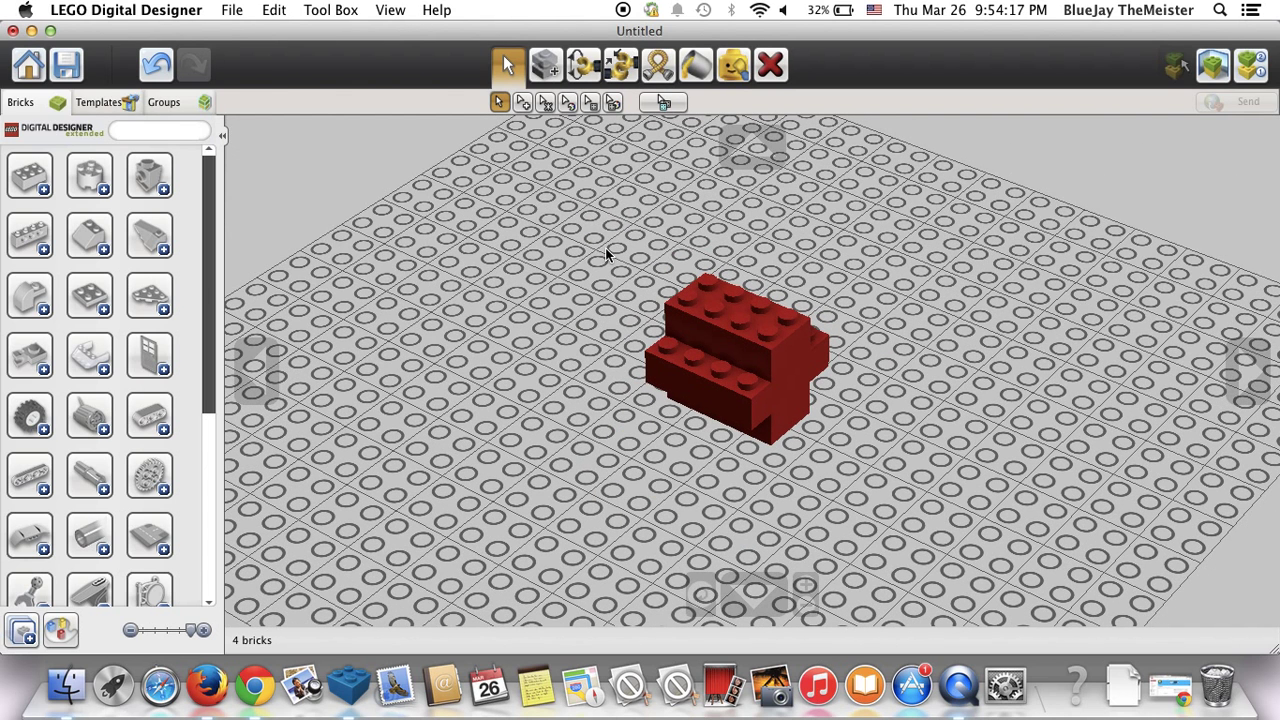
mouse_move(770, 64)
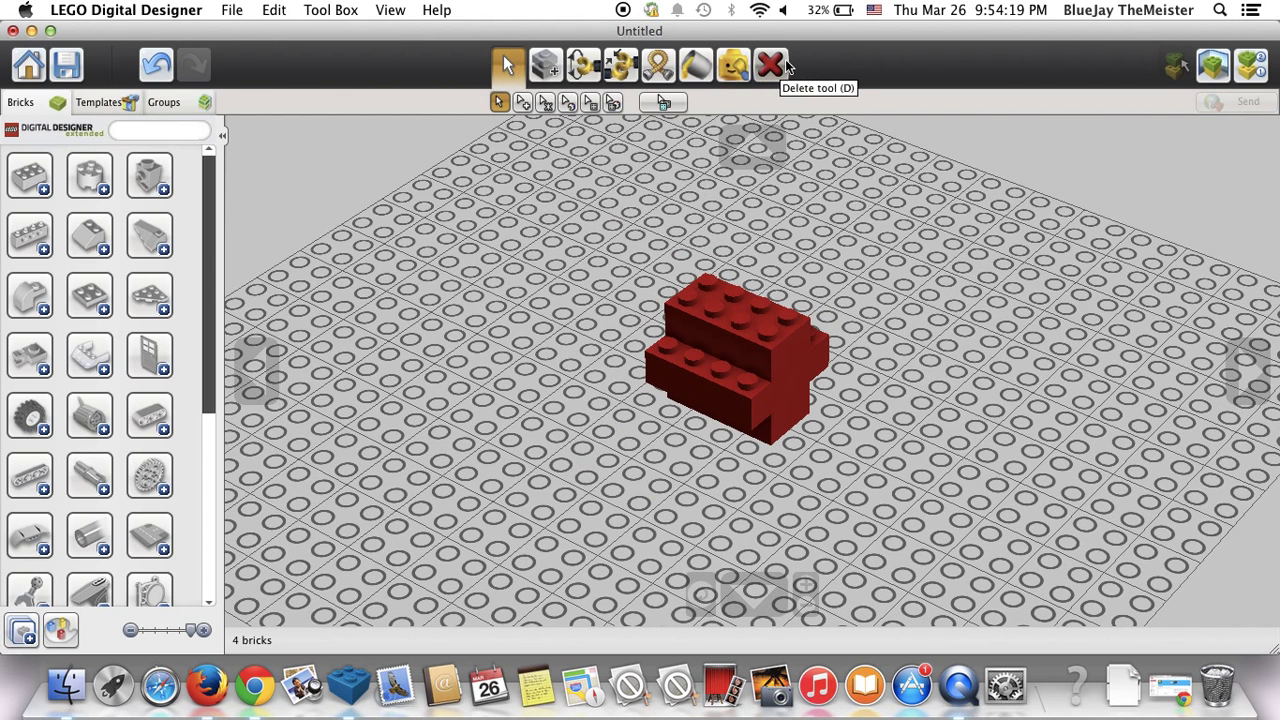
mouse_move(622, 218)
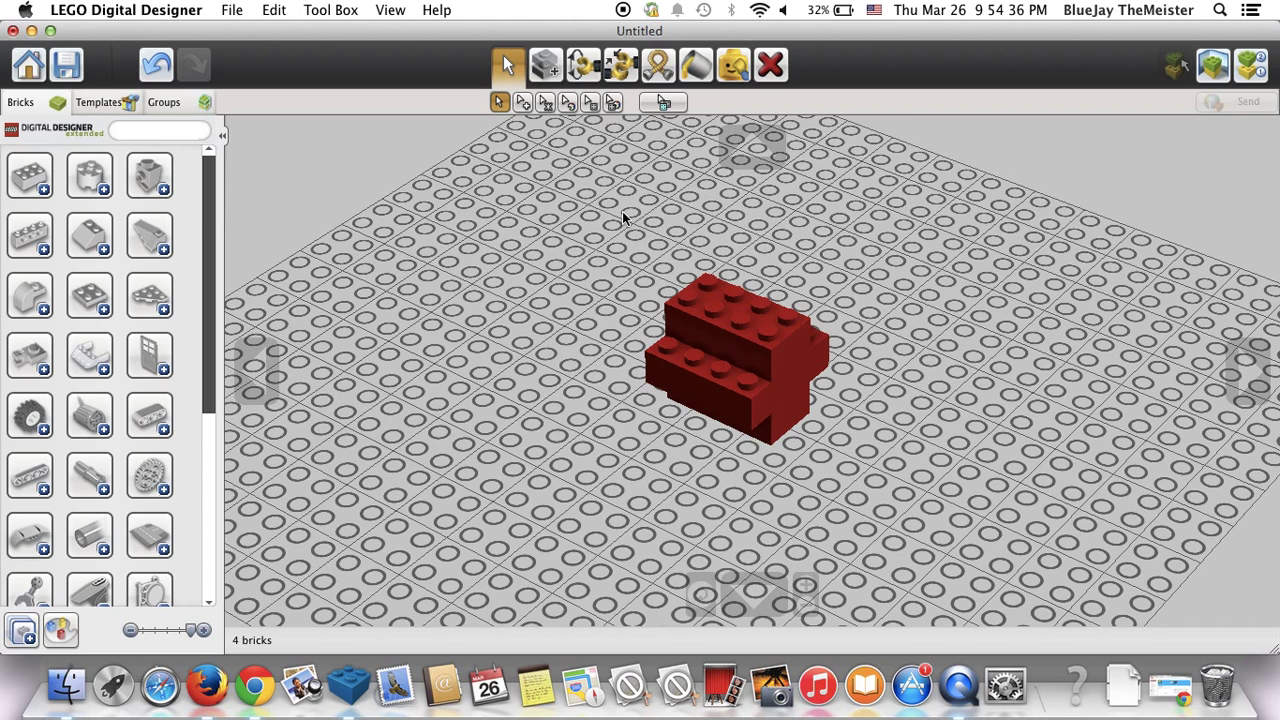
mouse_move(502, 447)
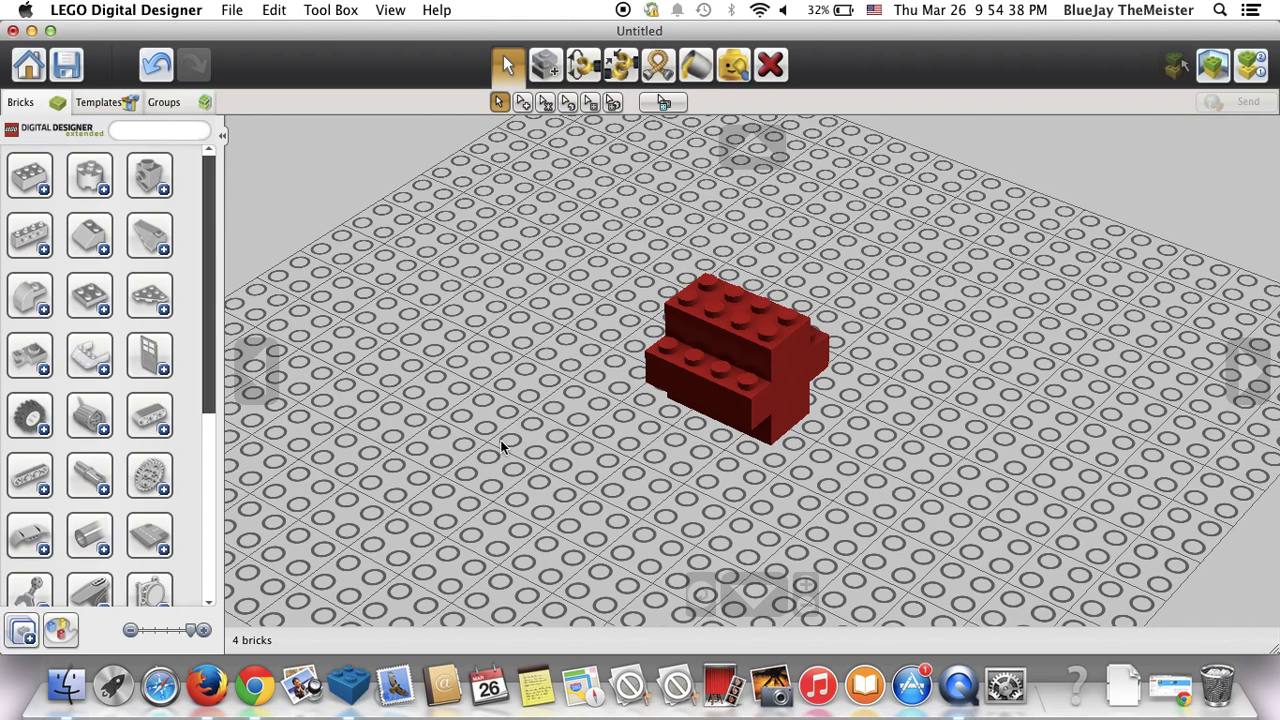
mouse_move(472, 498)
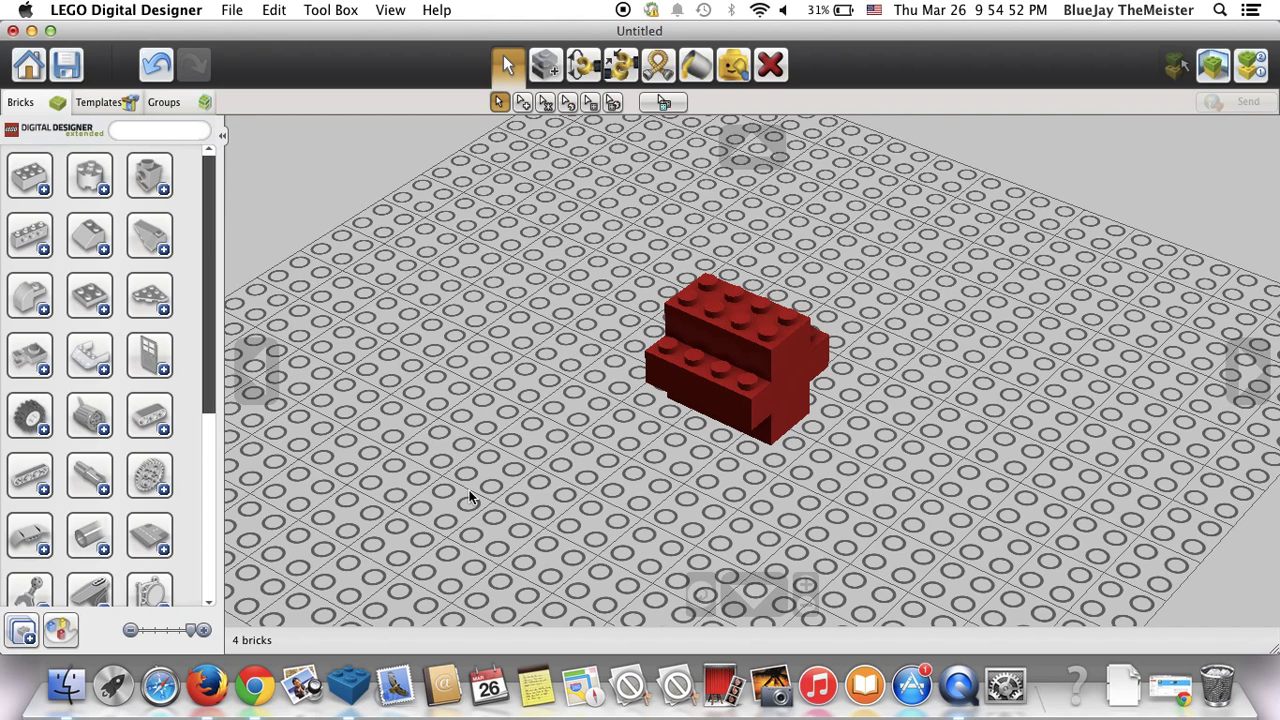
mouse_move(605, 218)
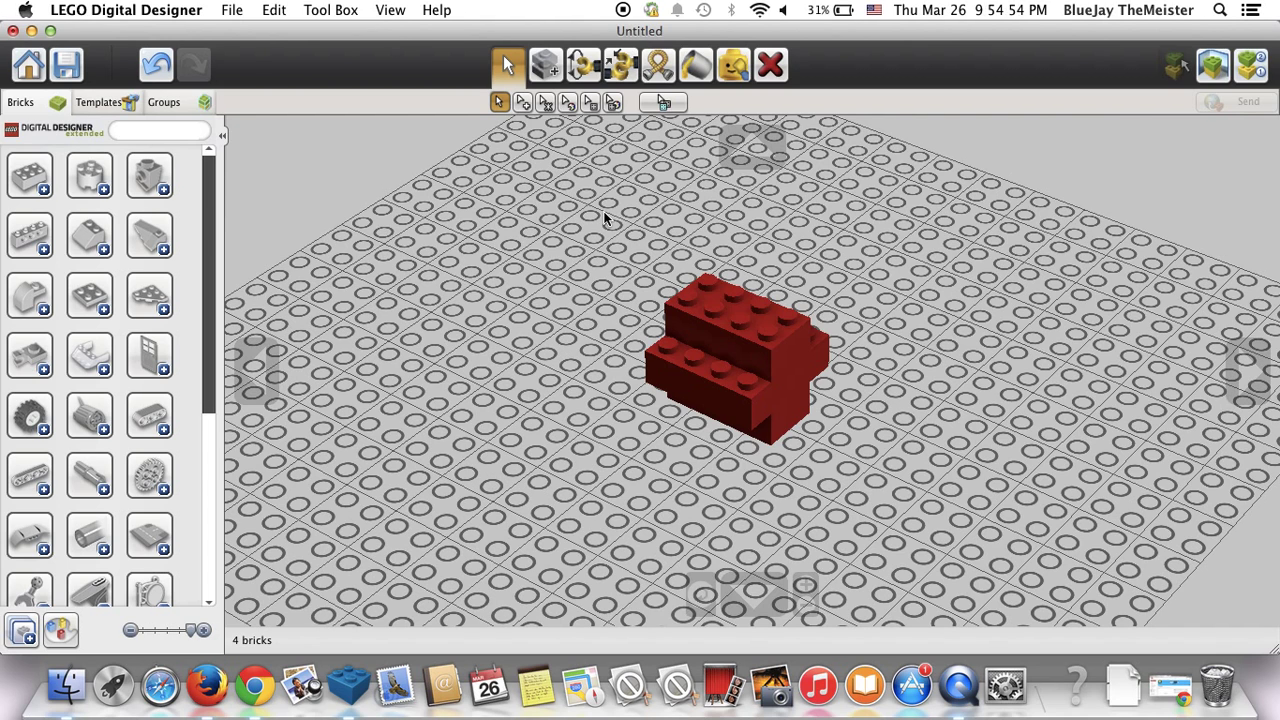
mouse_move(620, 125)
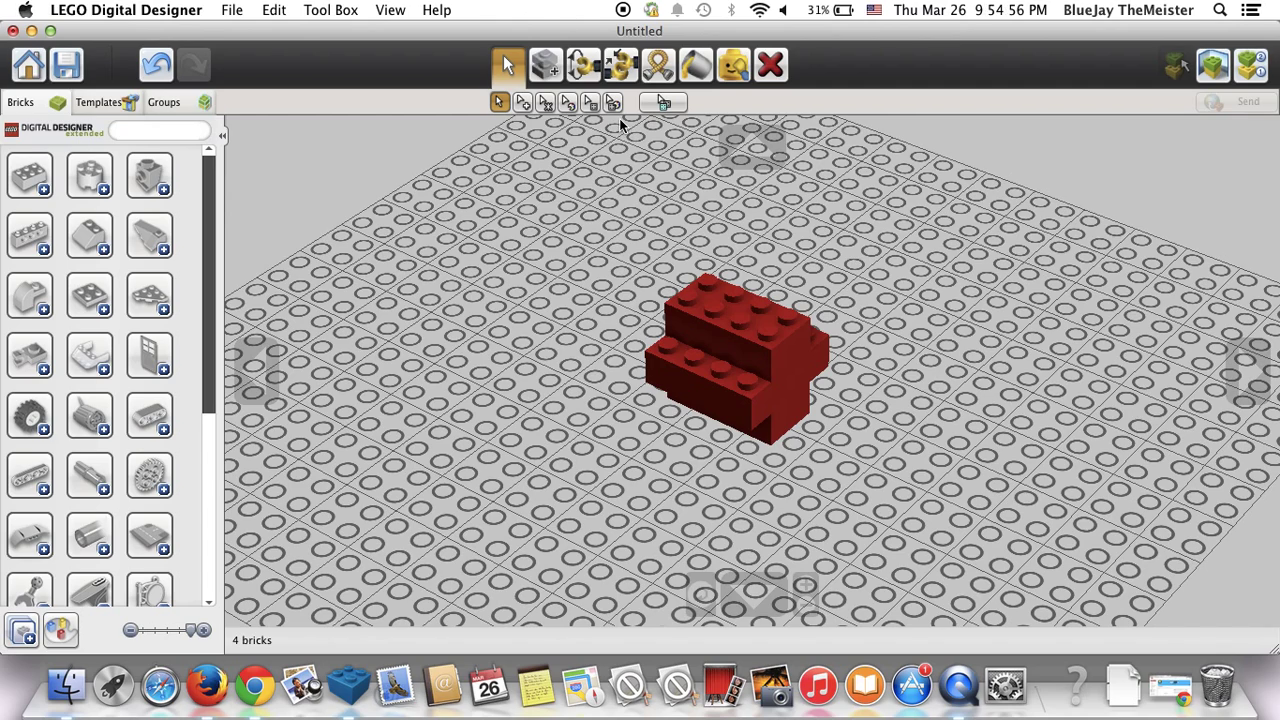